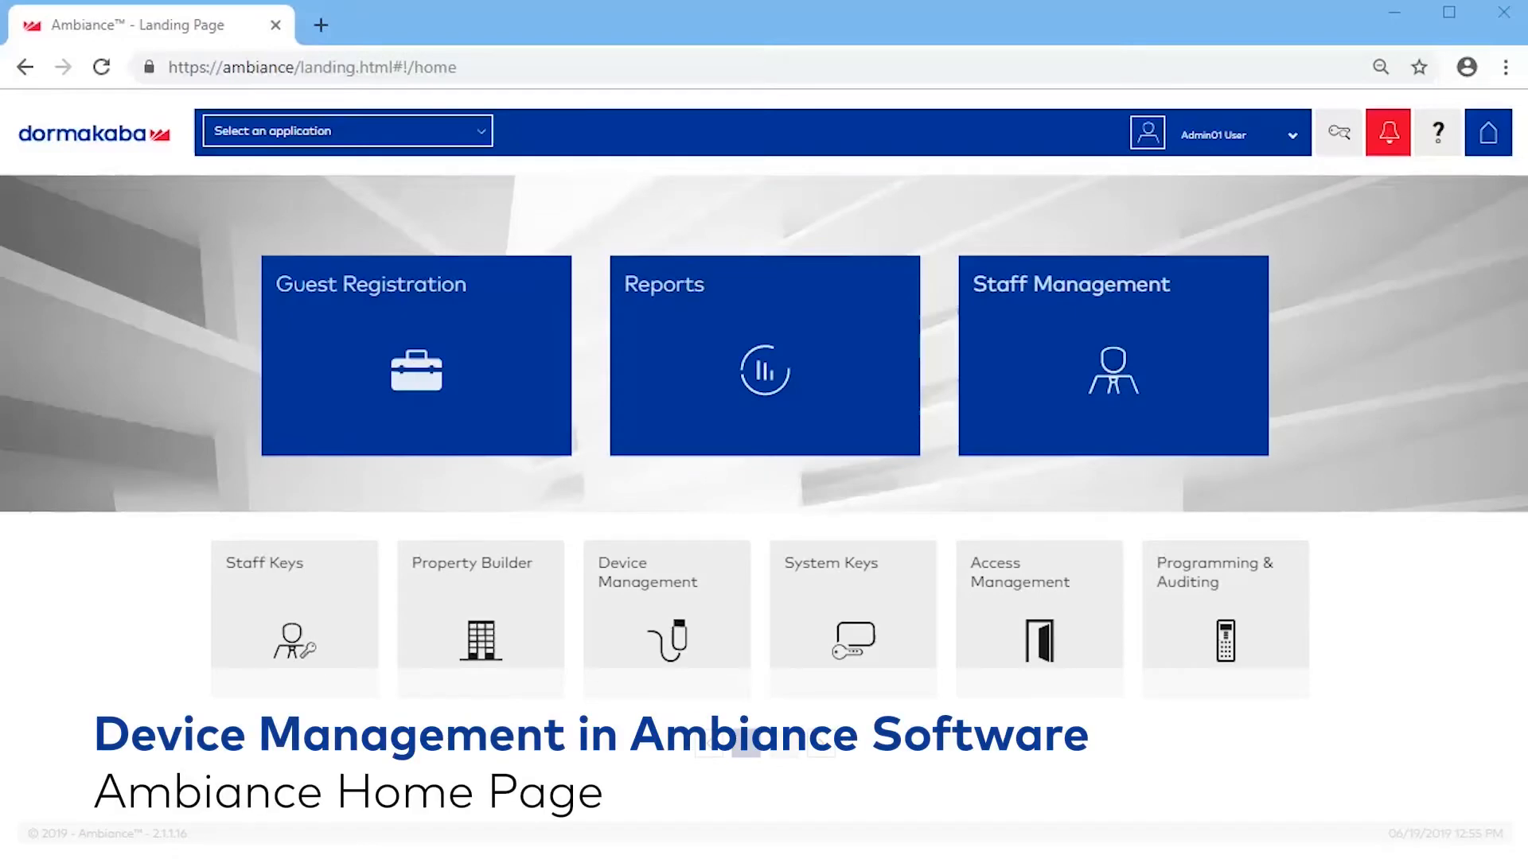
Step: Launch Device Management from the landing-page tile to reach the empty Encoders list
{"action": "left_click", "coordinate": [665, 619]}
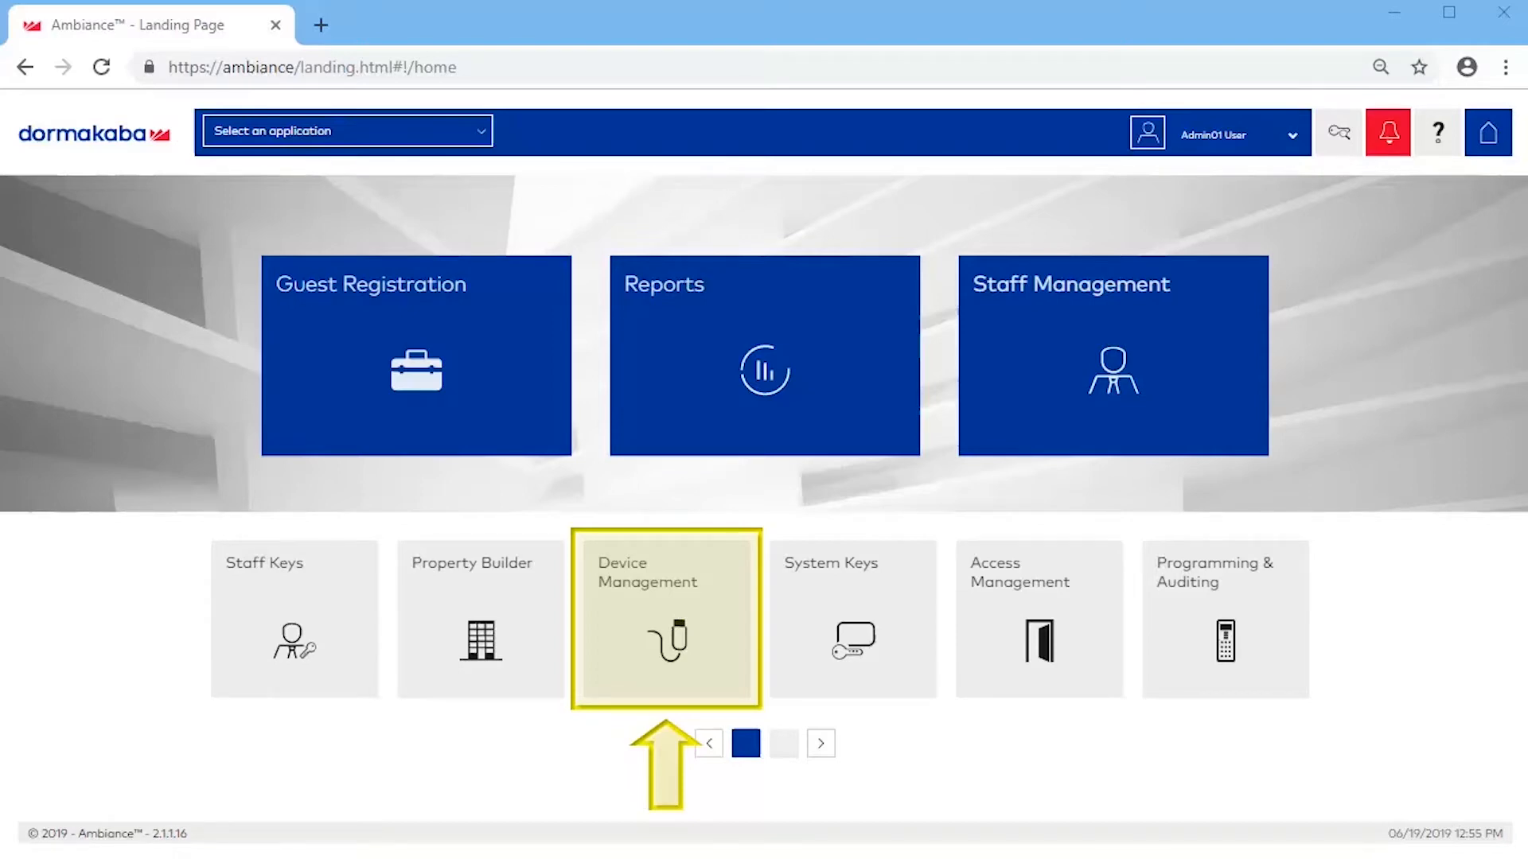
{"action": "left_click", "coordinate": [665, 619]}
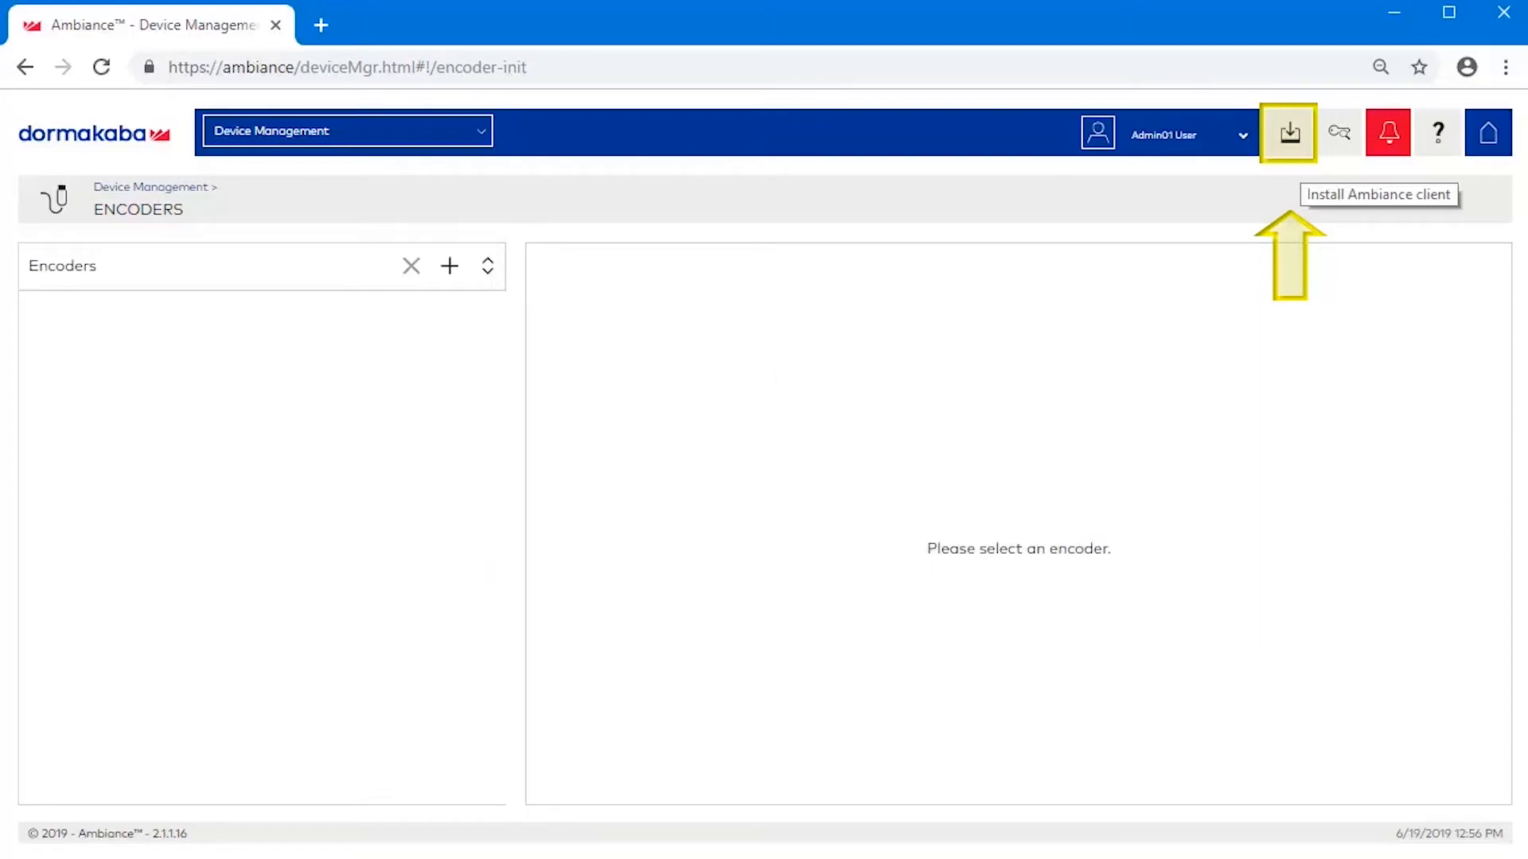
Step: Download Ambiance_Client.exe and complete the InstallShield wizard through Next and Finish
{"action": "left_click", "coordinate": [1288, 134]}
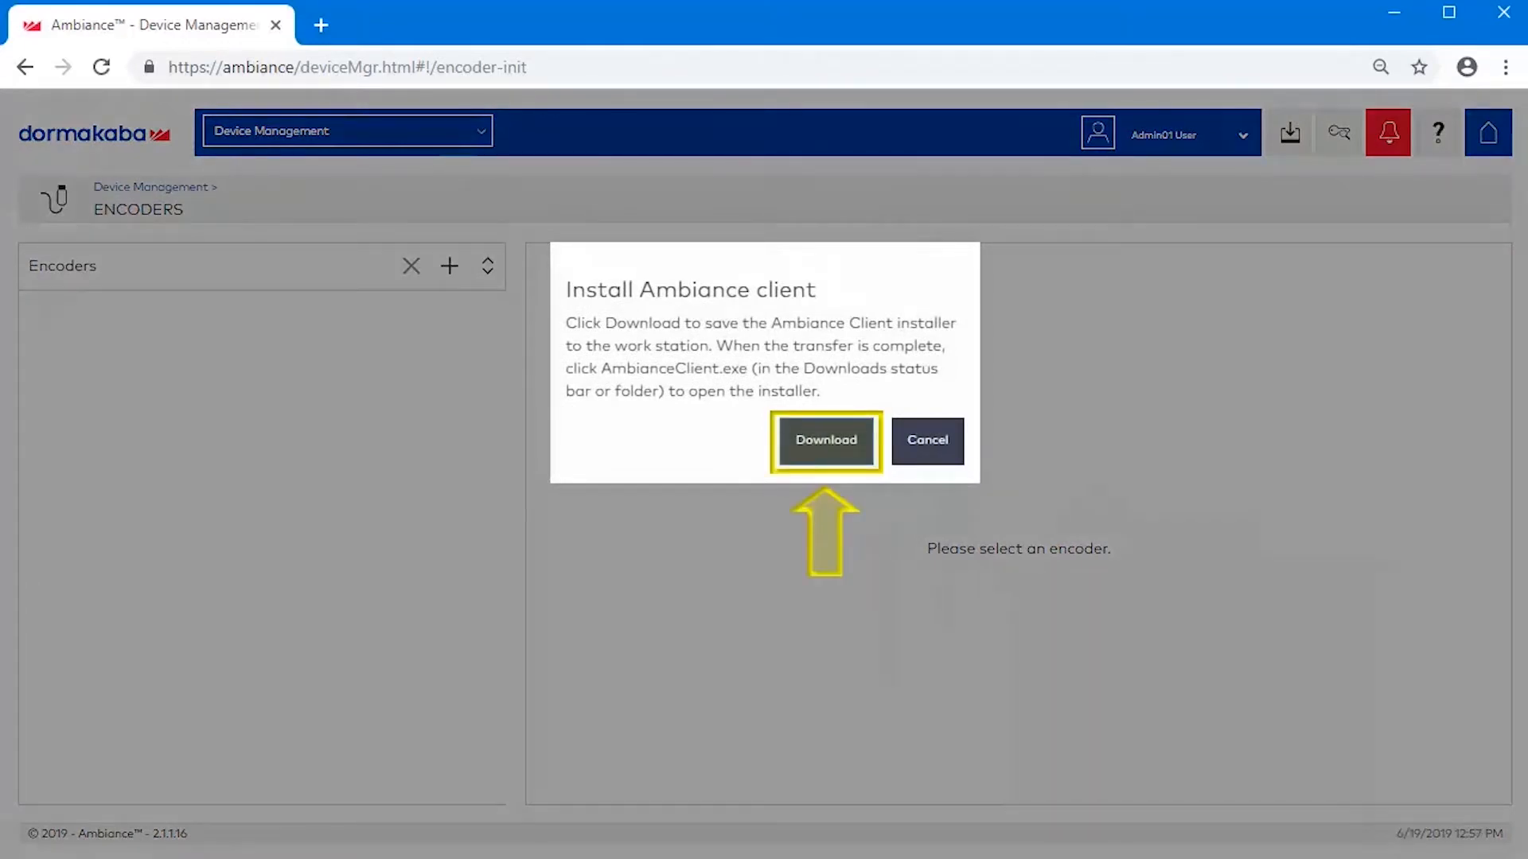
{"action": "left_click", "coordinate": [824, 440]}
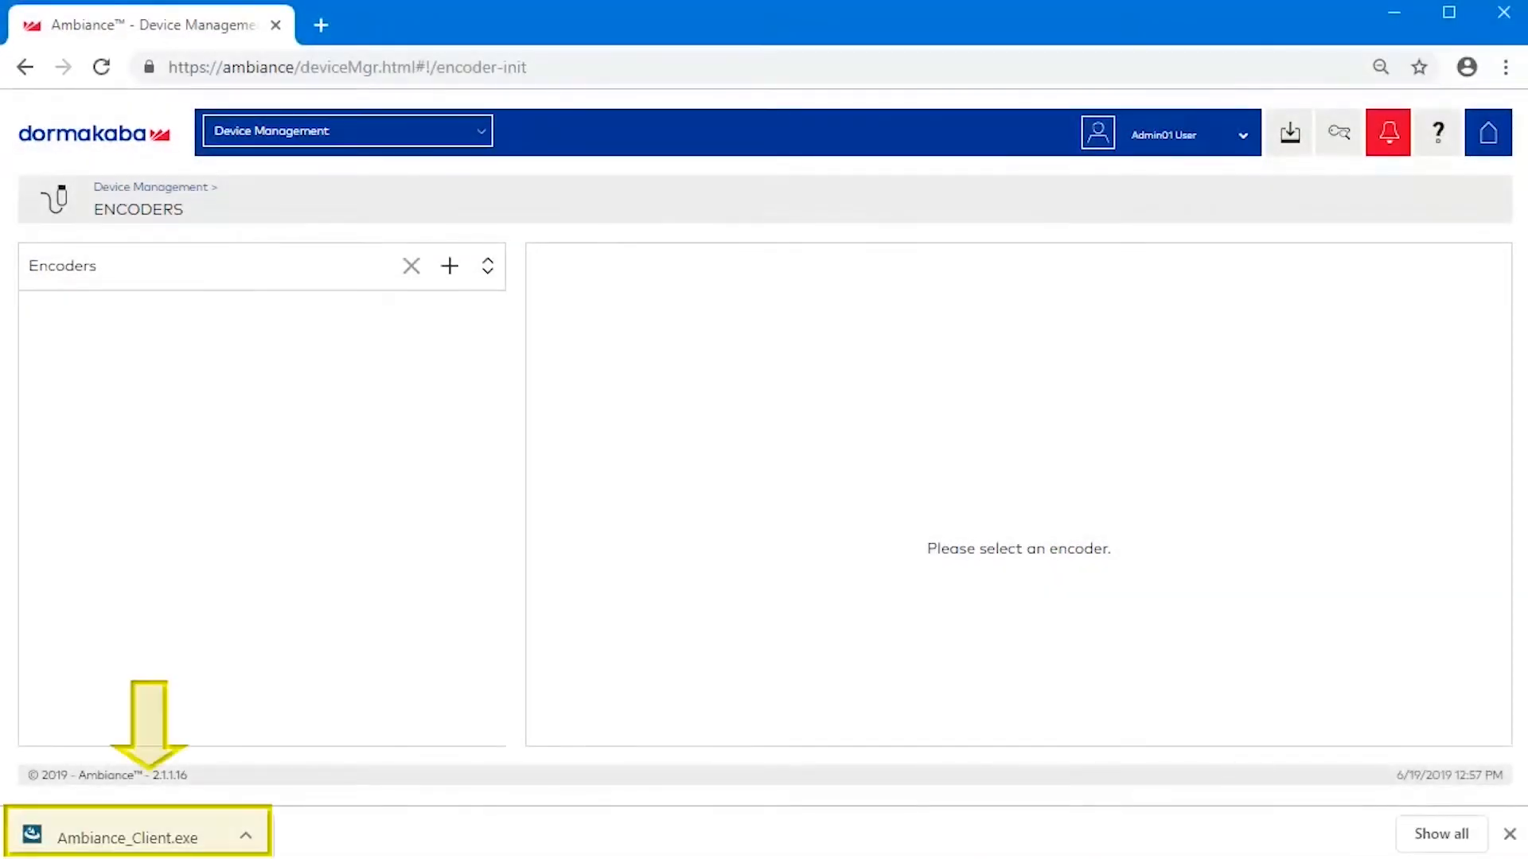
{"action": "left_click", "coordinate": [125, 838]}
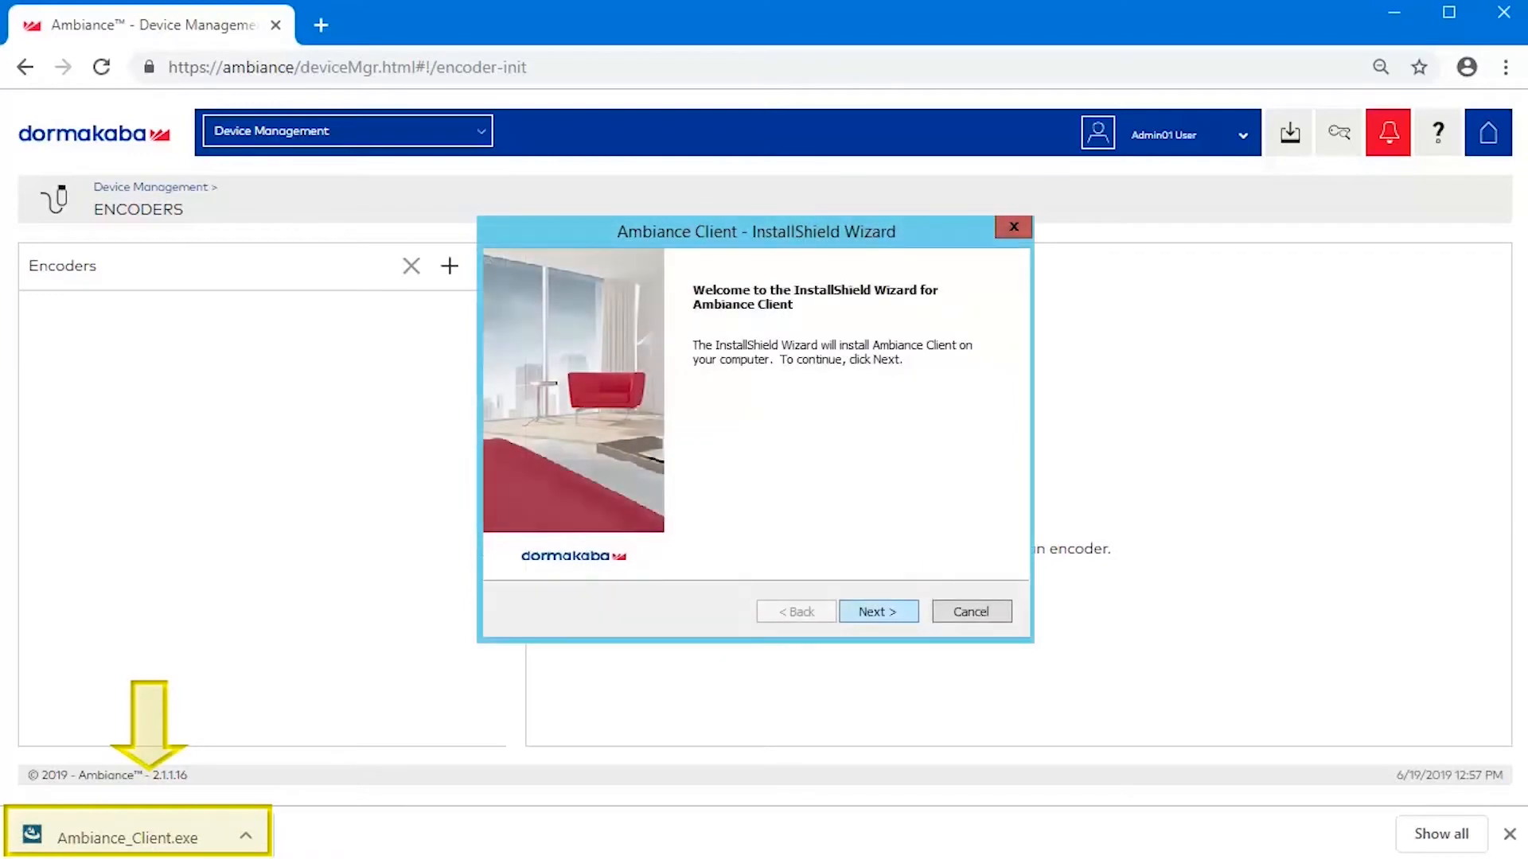
{"action": "left_click", "coordinate": [876, 611]}
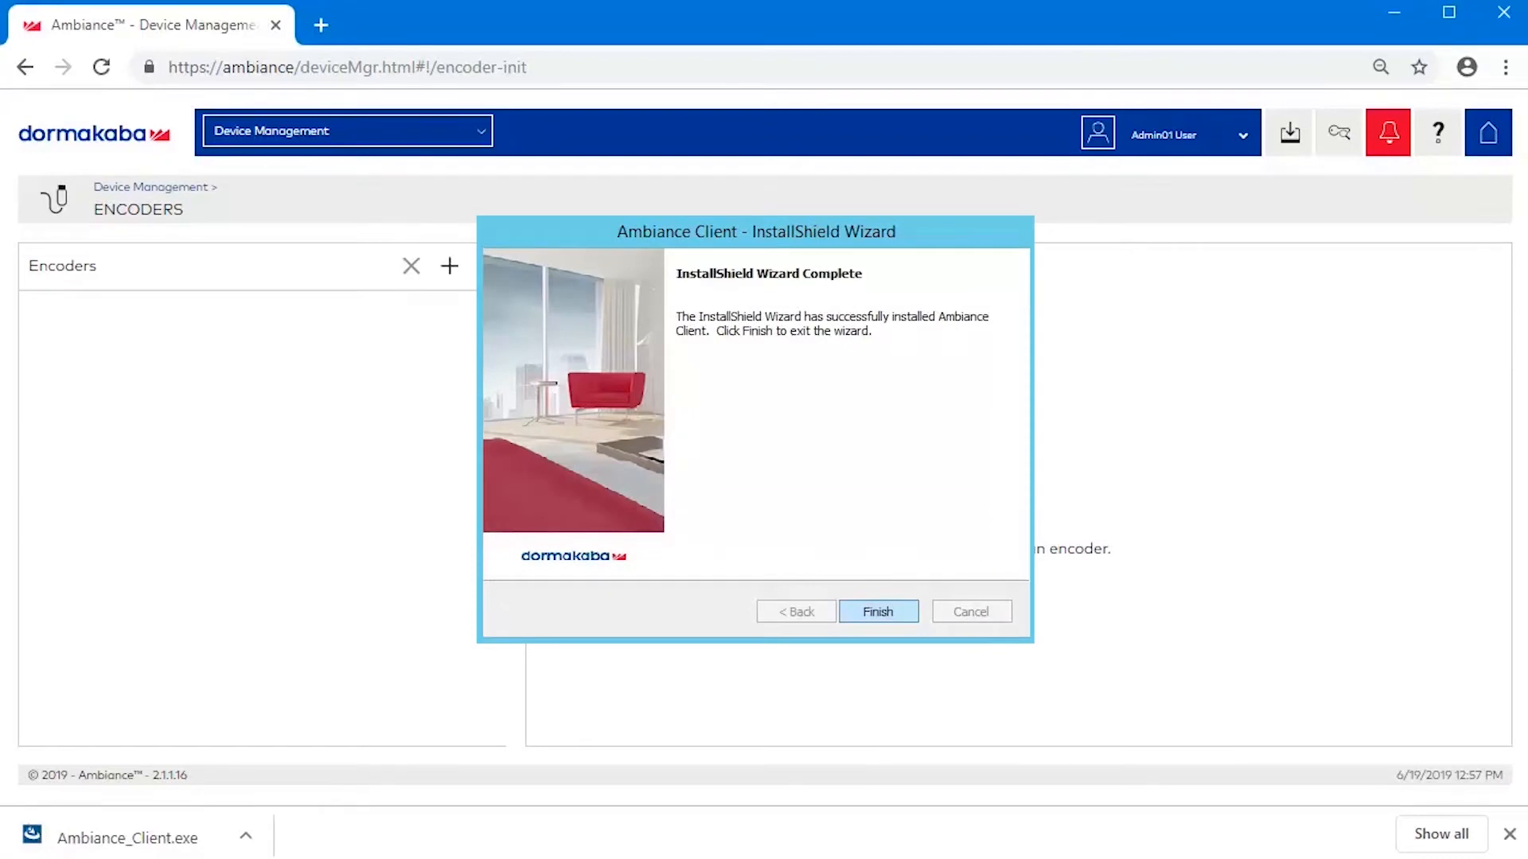
{"action": "left_click", "coordinate": [877, 611]}
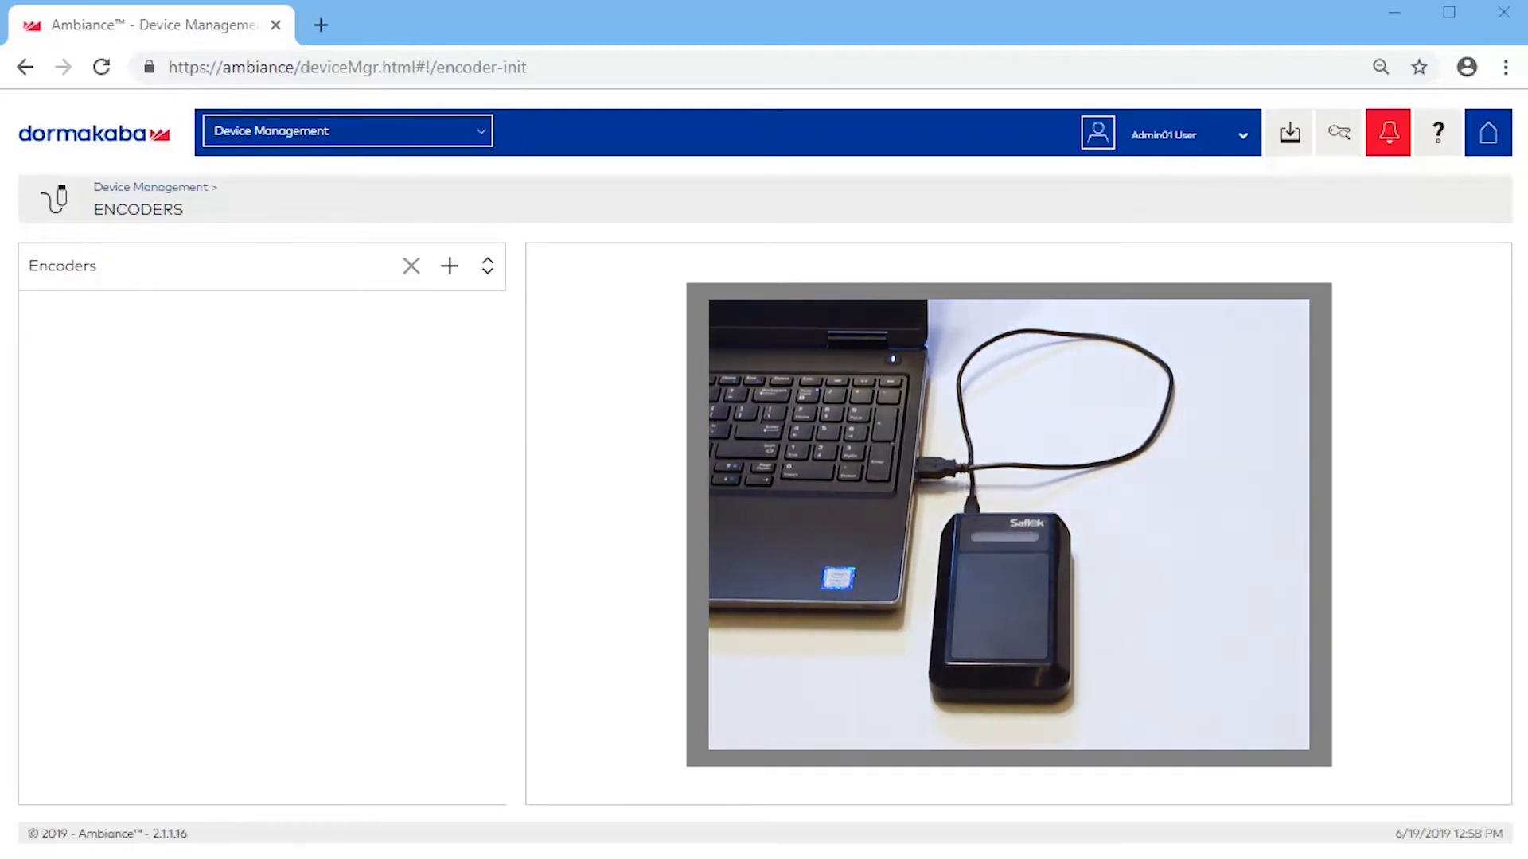
{"action": "mouse_move", "coordinate": [449, 265]}
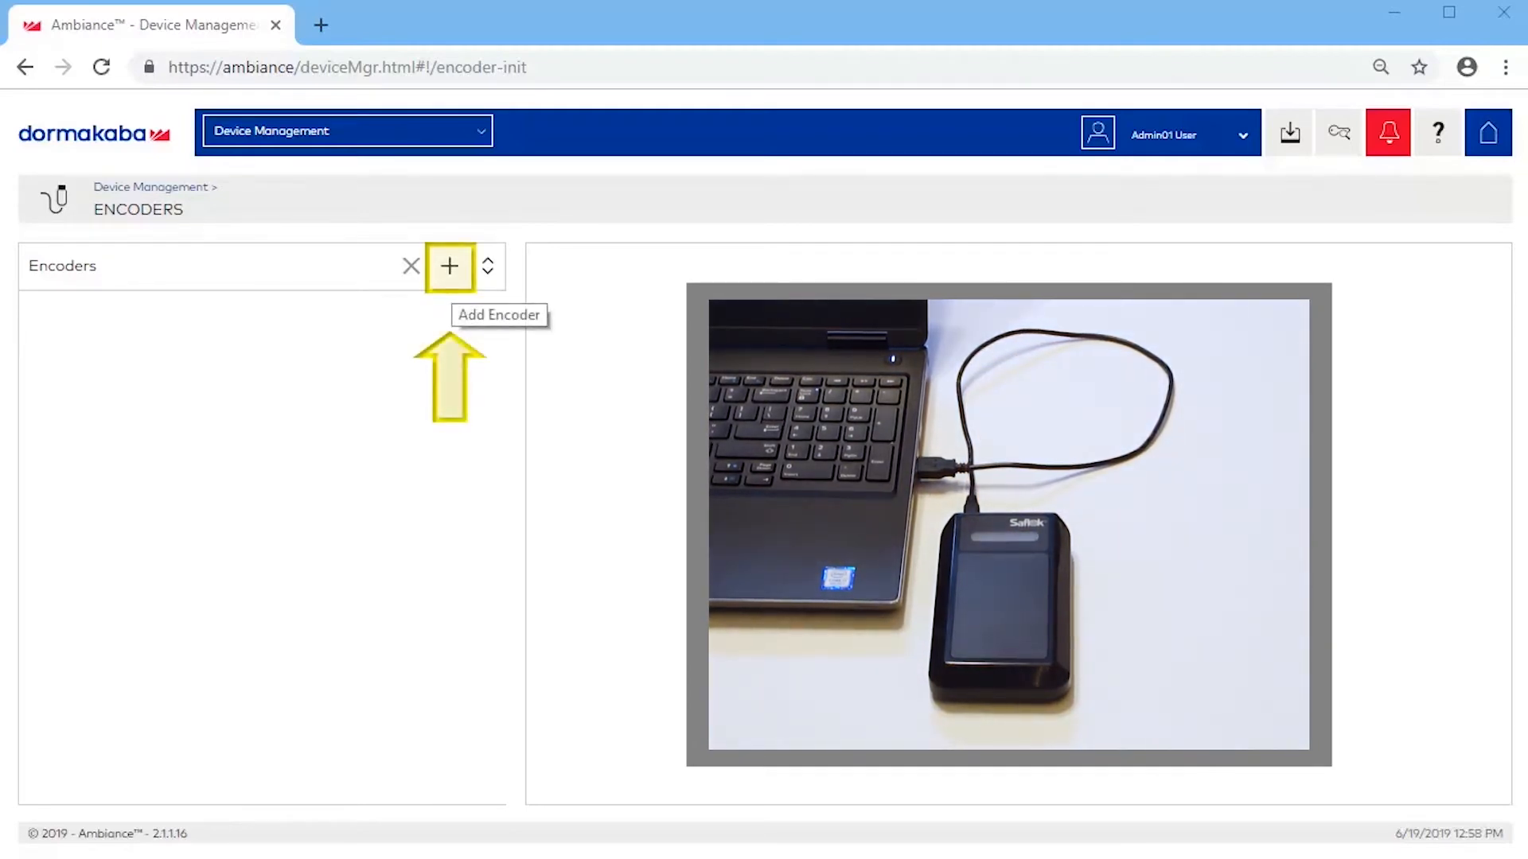
Step: Create encoder 'USB' with MAC 000E2AE001EC, USB connection type, and save it
{"action": "left_click", "coordinate": [449, 265]}
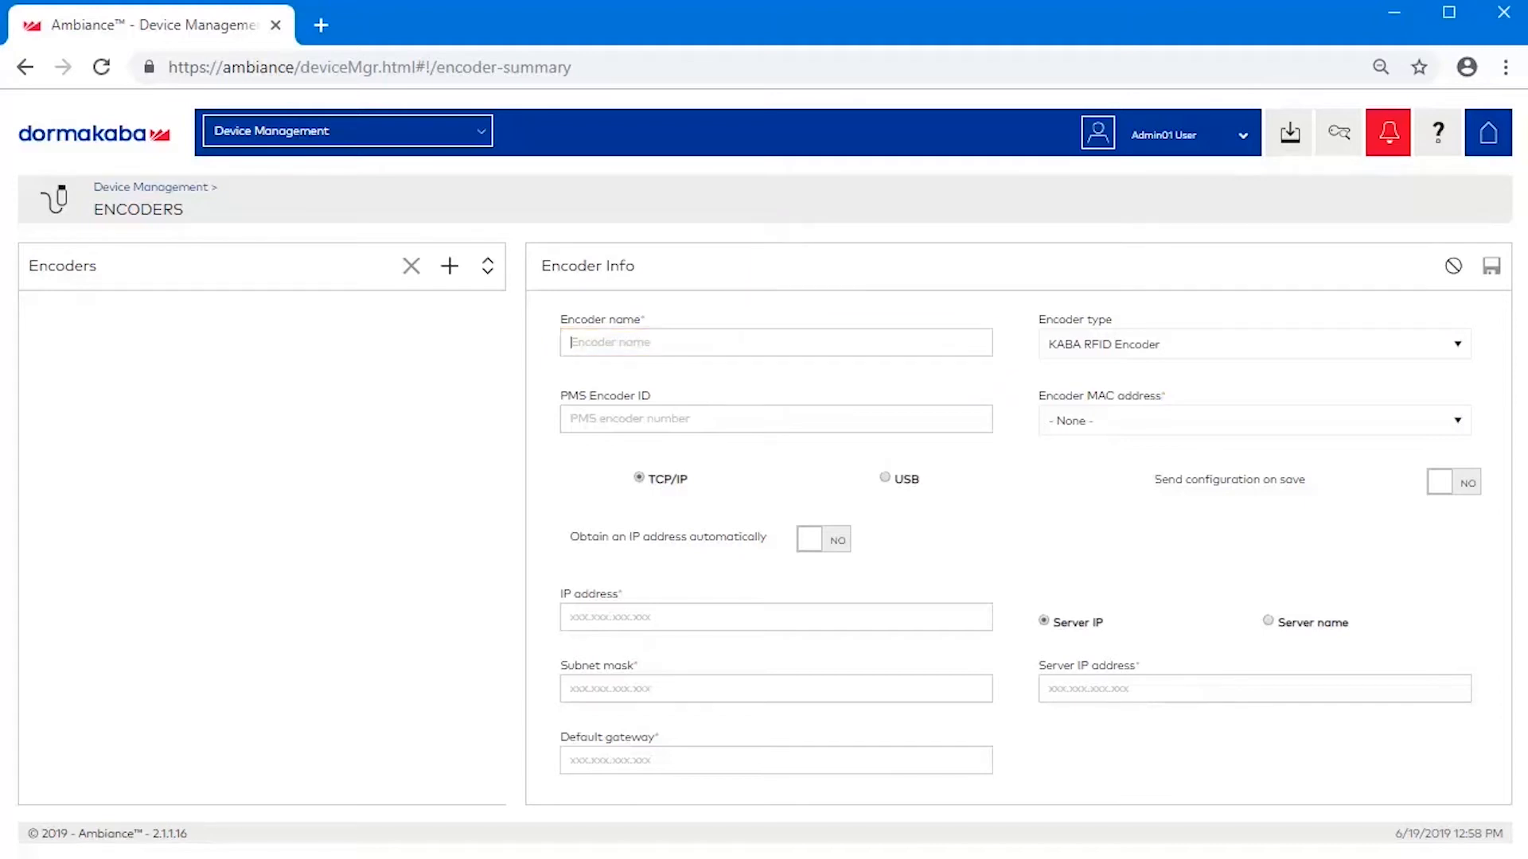
{"action": "type", "text": "USB"}
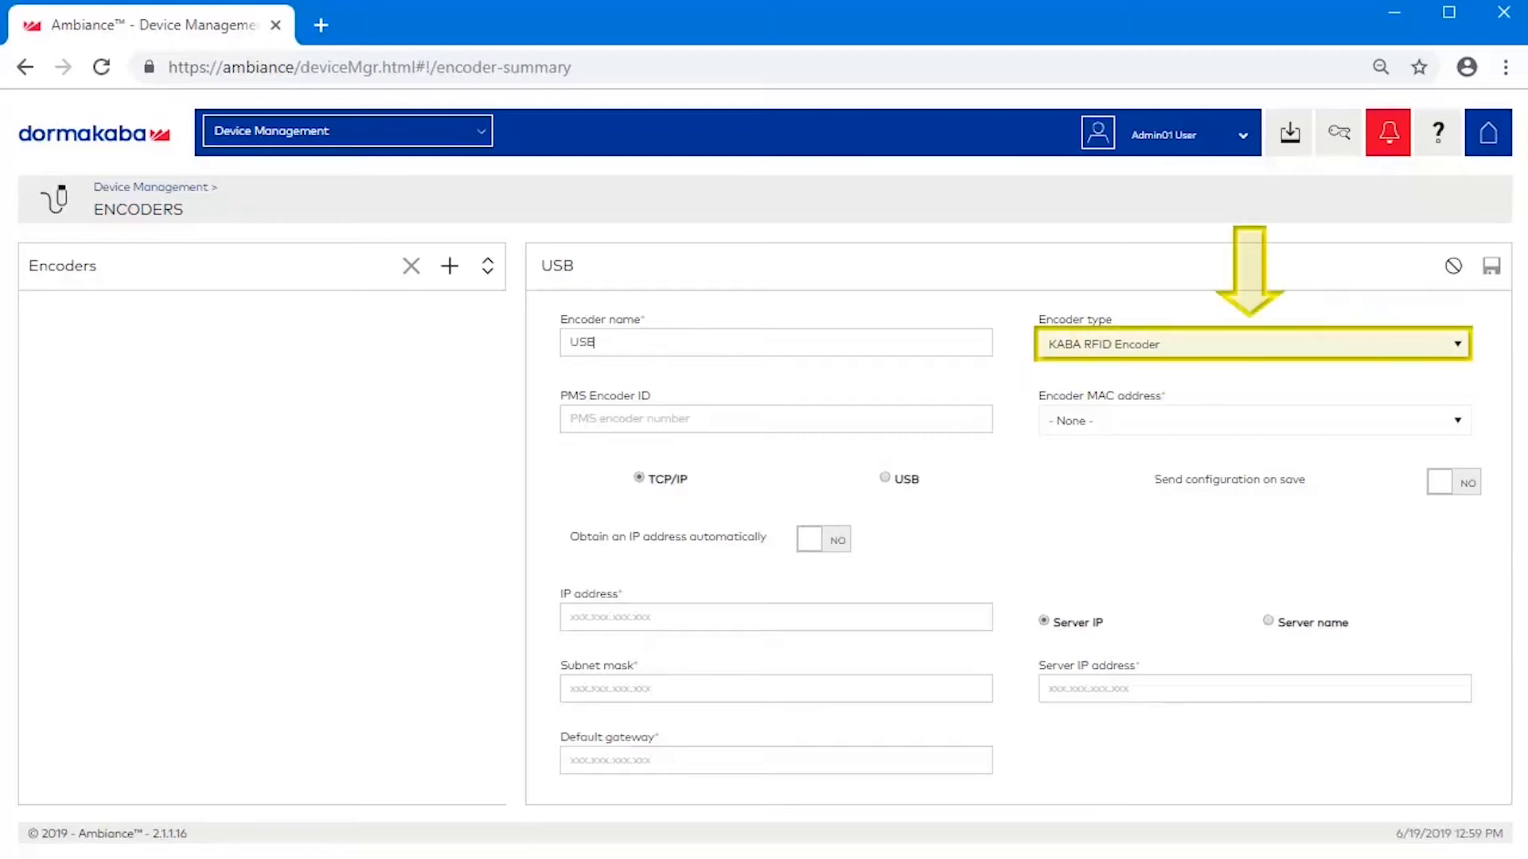
{"action": "left_click", "coordinate": [1252, 343]}
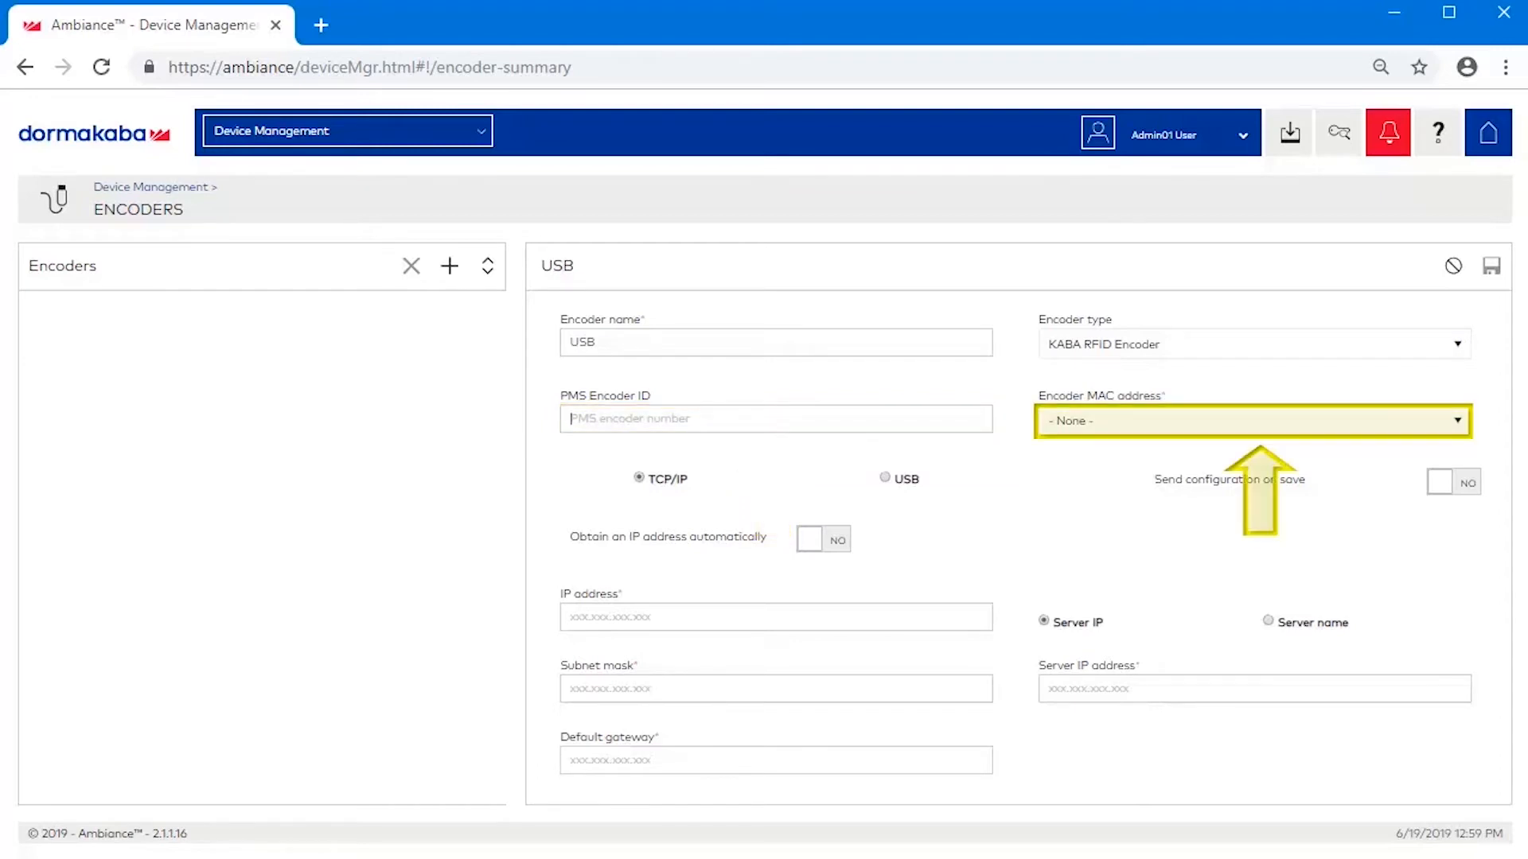
{"action": "left_click", "coordinate": [1252, 420]}
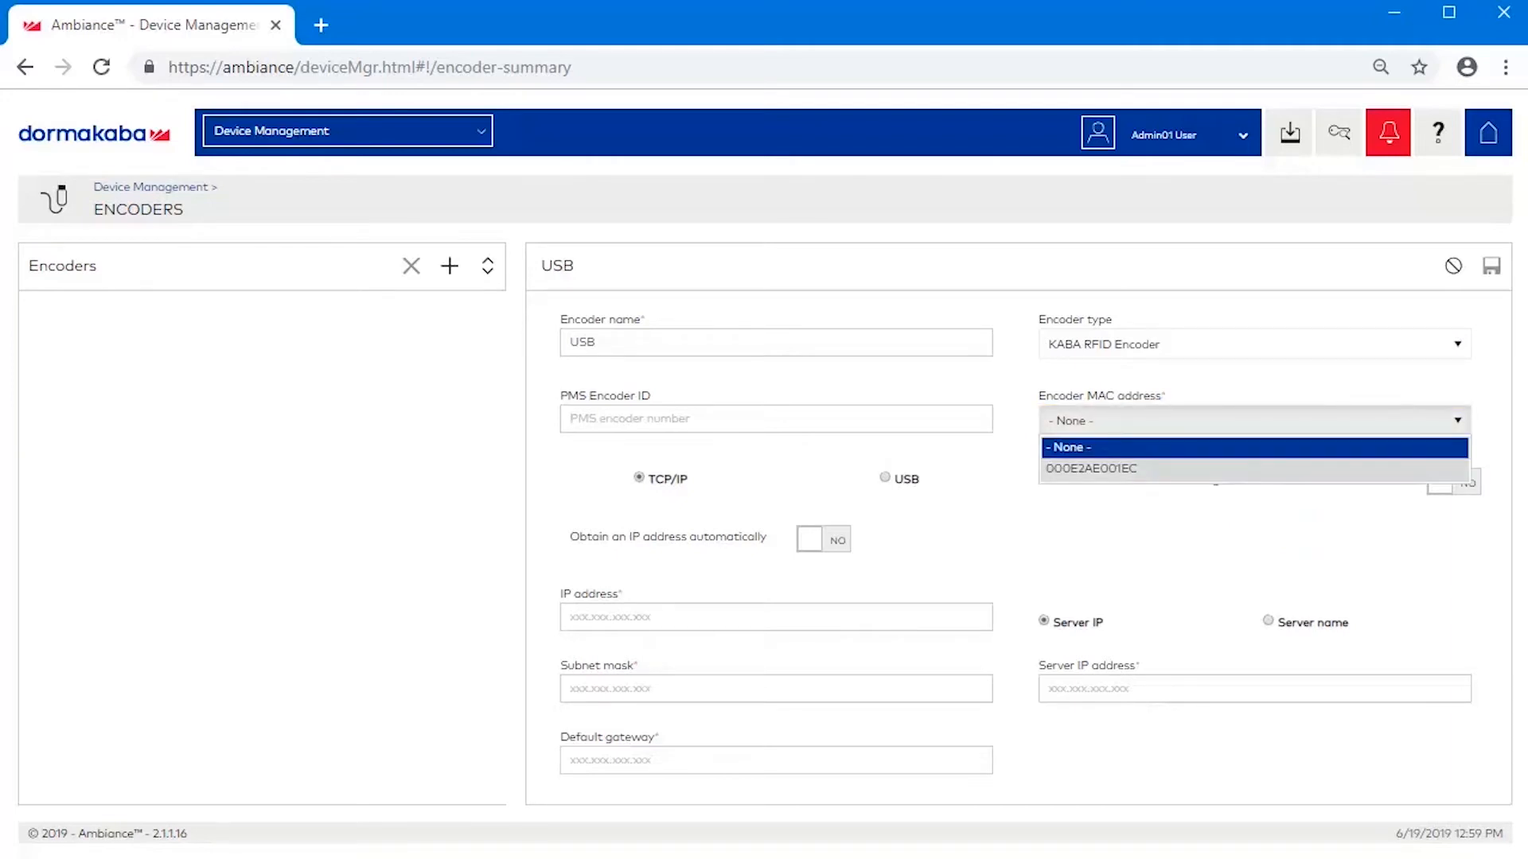
{"action": "left_click", "coordinate": [1091, 469]}
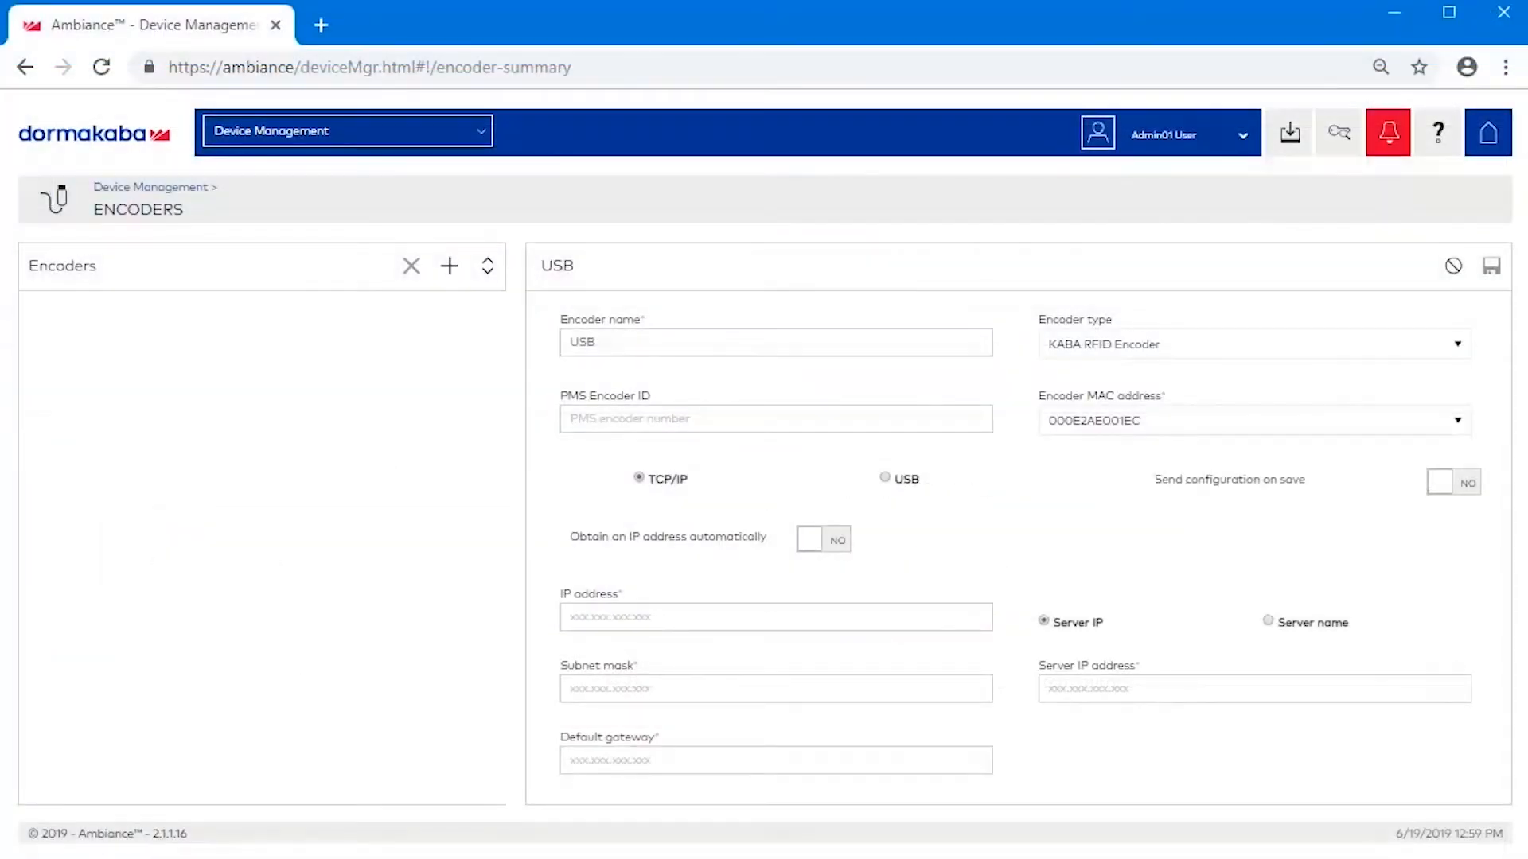
{"action": "left_click", "coordinate": [885, 478]}
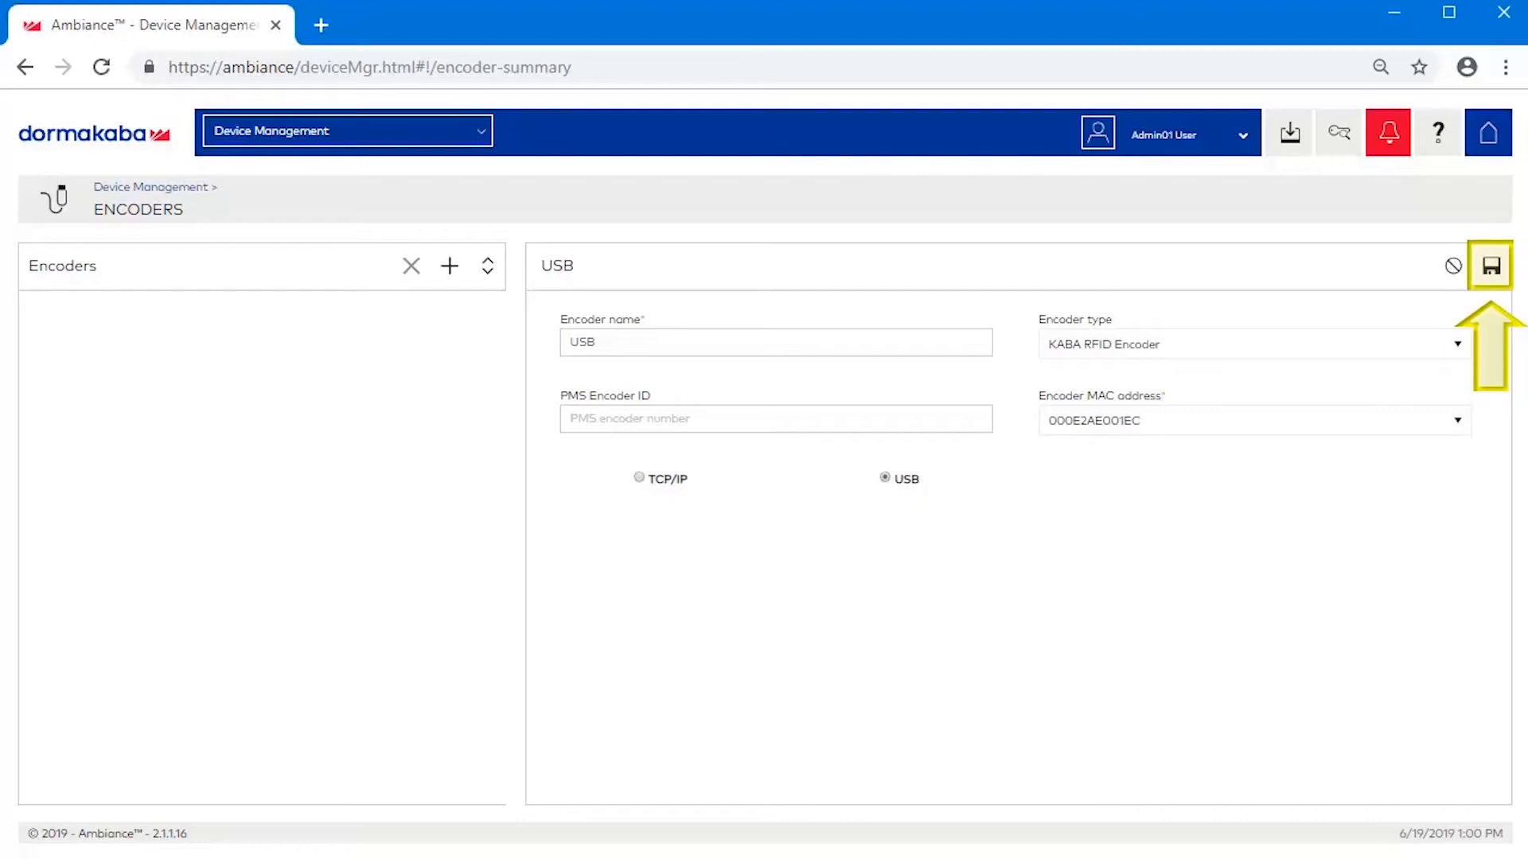
{"action": "left_click", "coordinate": [1490, 265]}
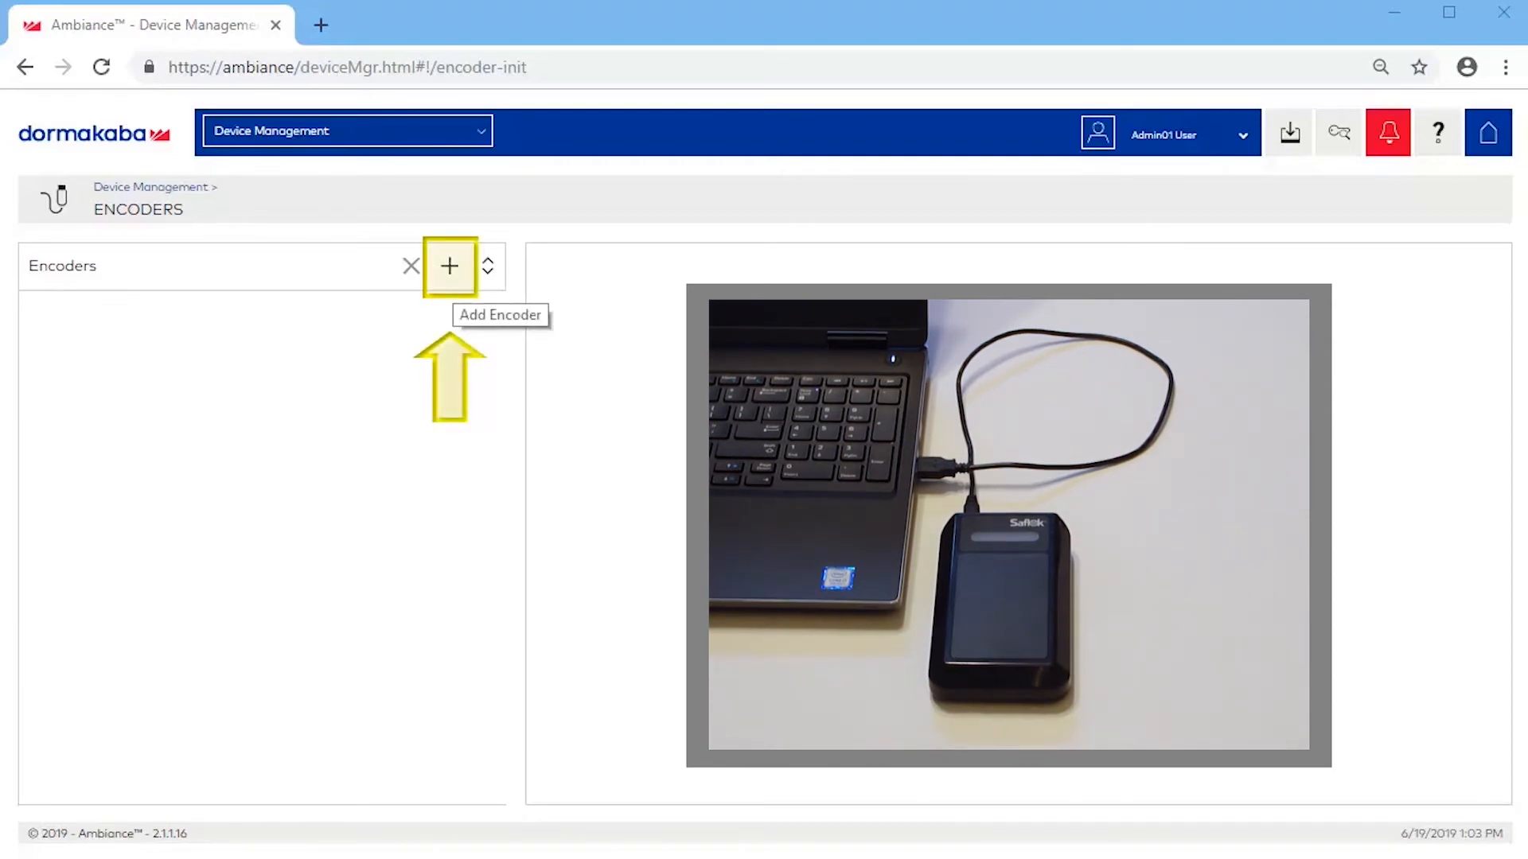
Step: Create encoder 'TCP/IP' with MAC 000E2AE001BF, IP 169.254.60.88, gateway .1, server .86, and save
{"action": "left_click", "coordinate": [449, 266]}
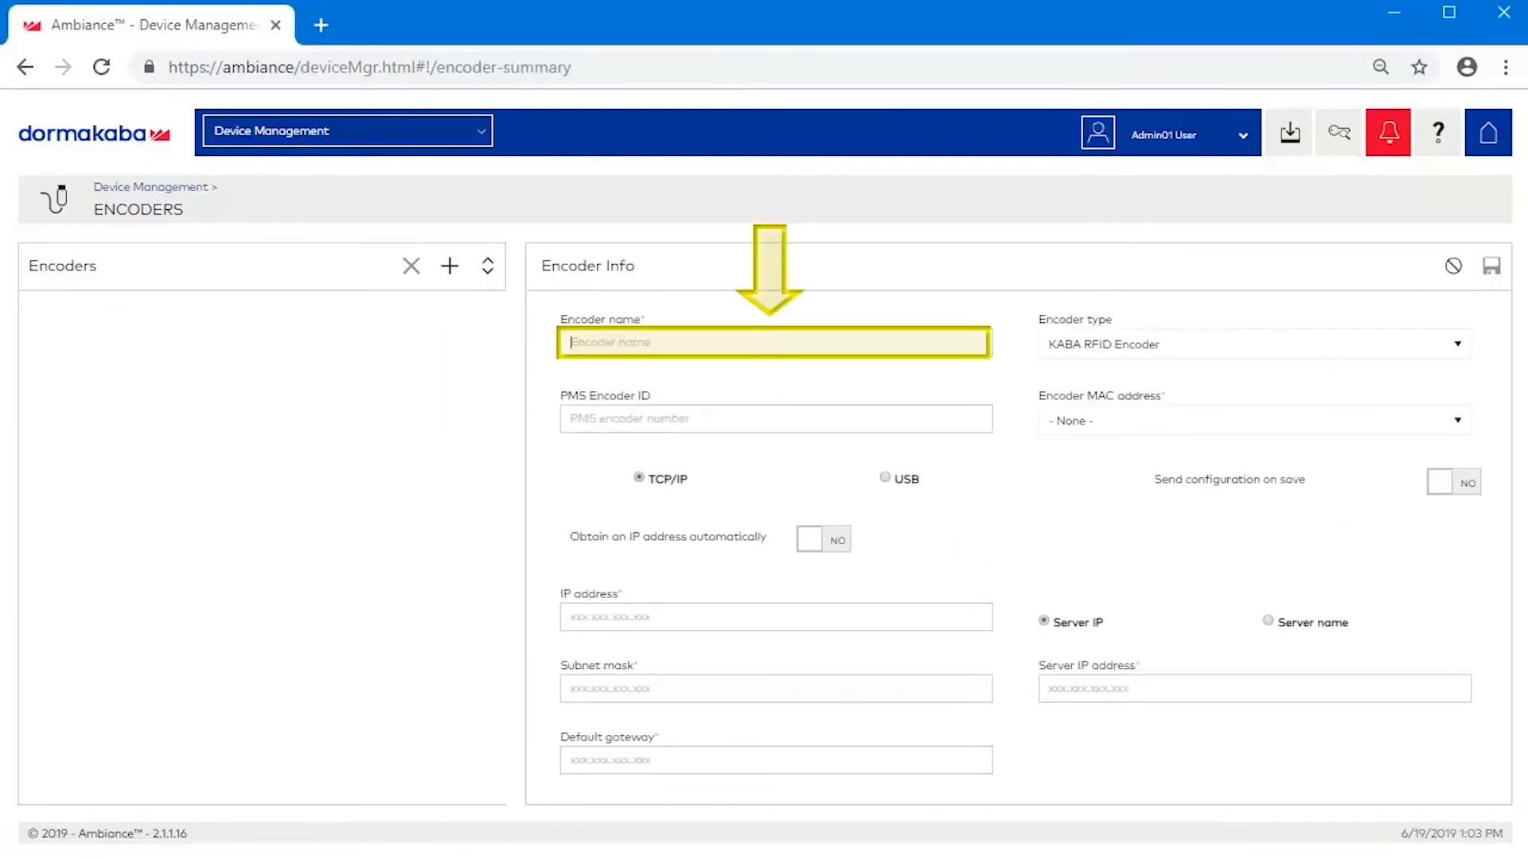
{"action": "type", "text": "T"}
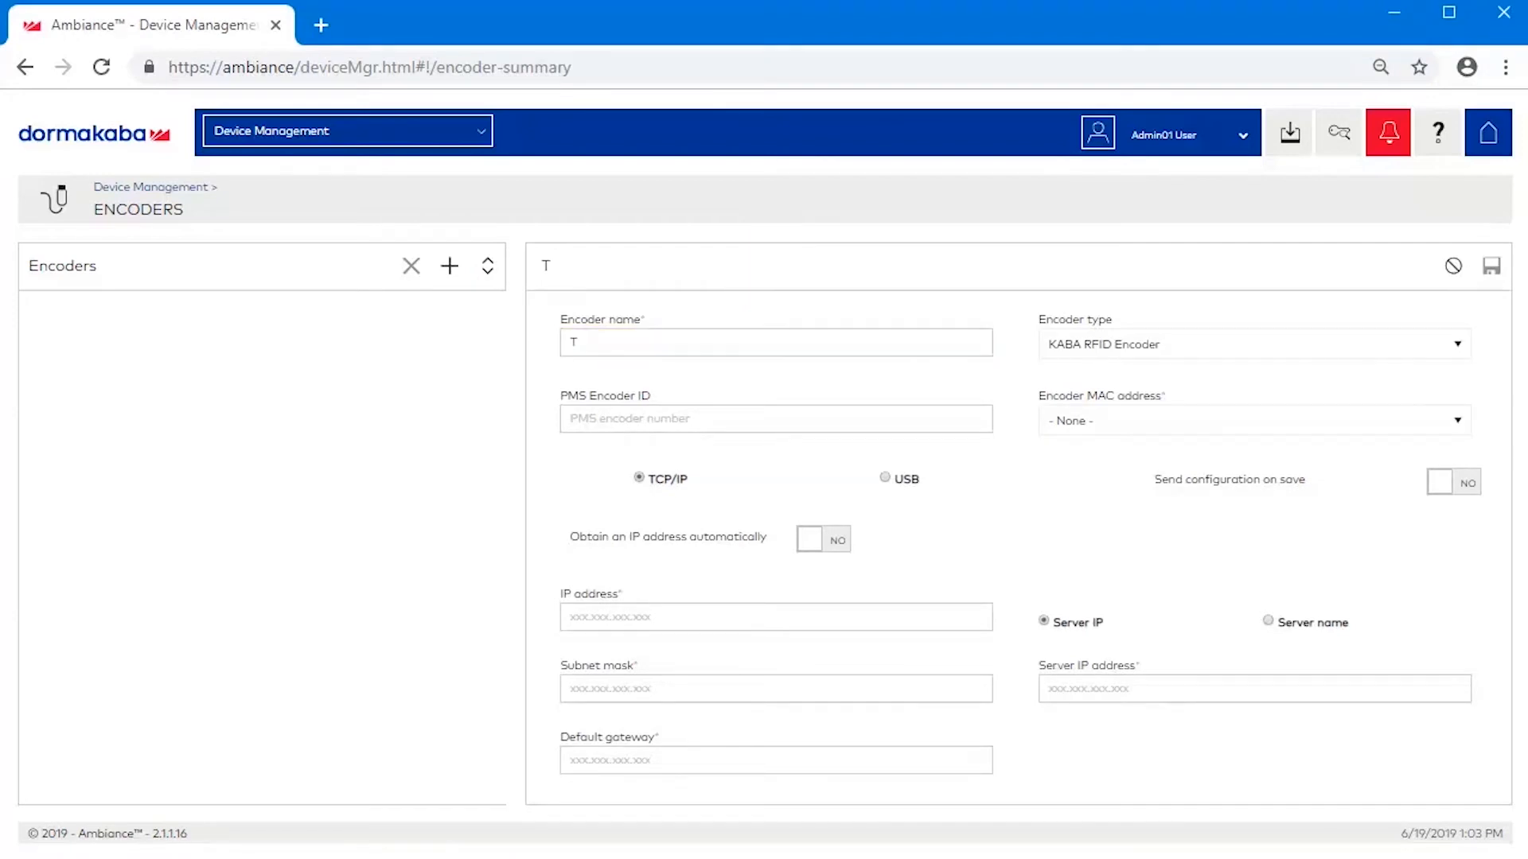
{"action": "type", "text": "CP/IP"}
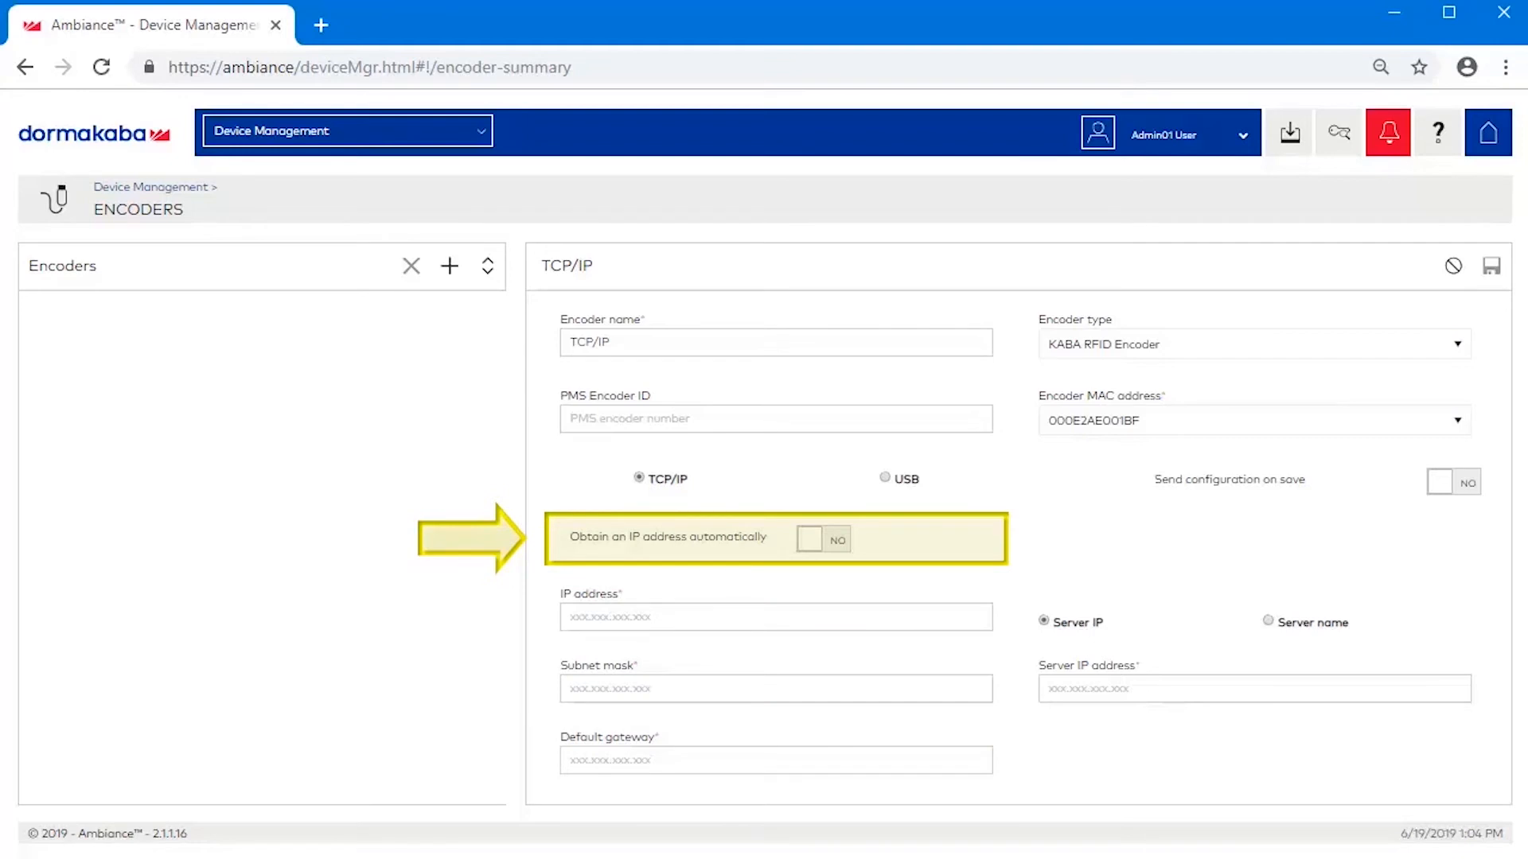
{"action": "type", "text": "169"}
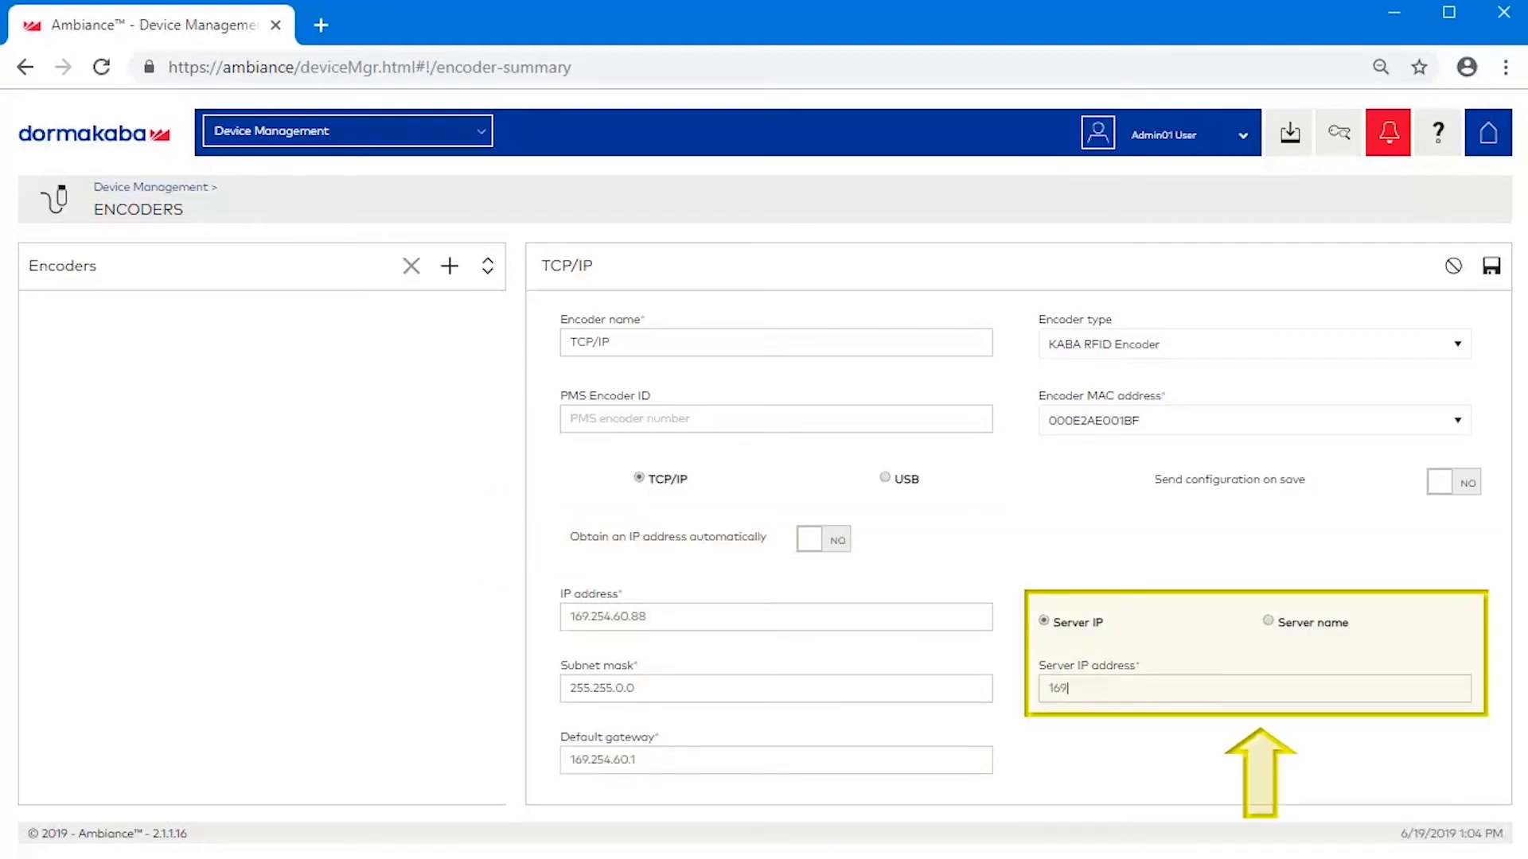
{"action": "type", "text": ".254.60."}
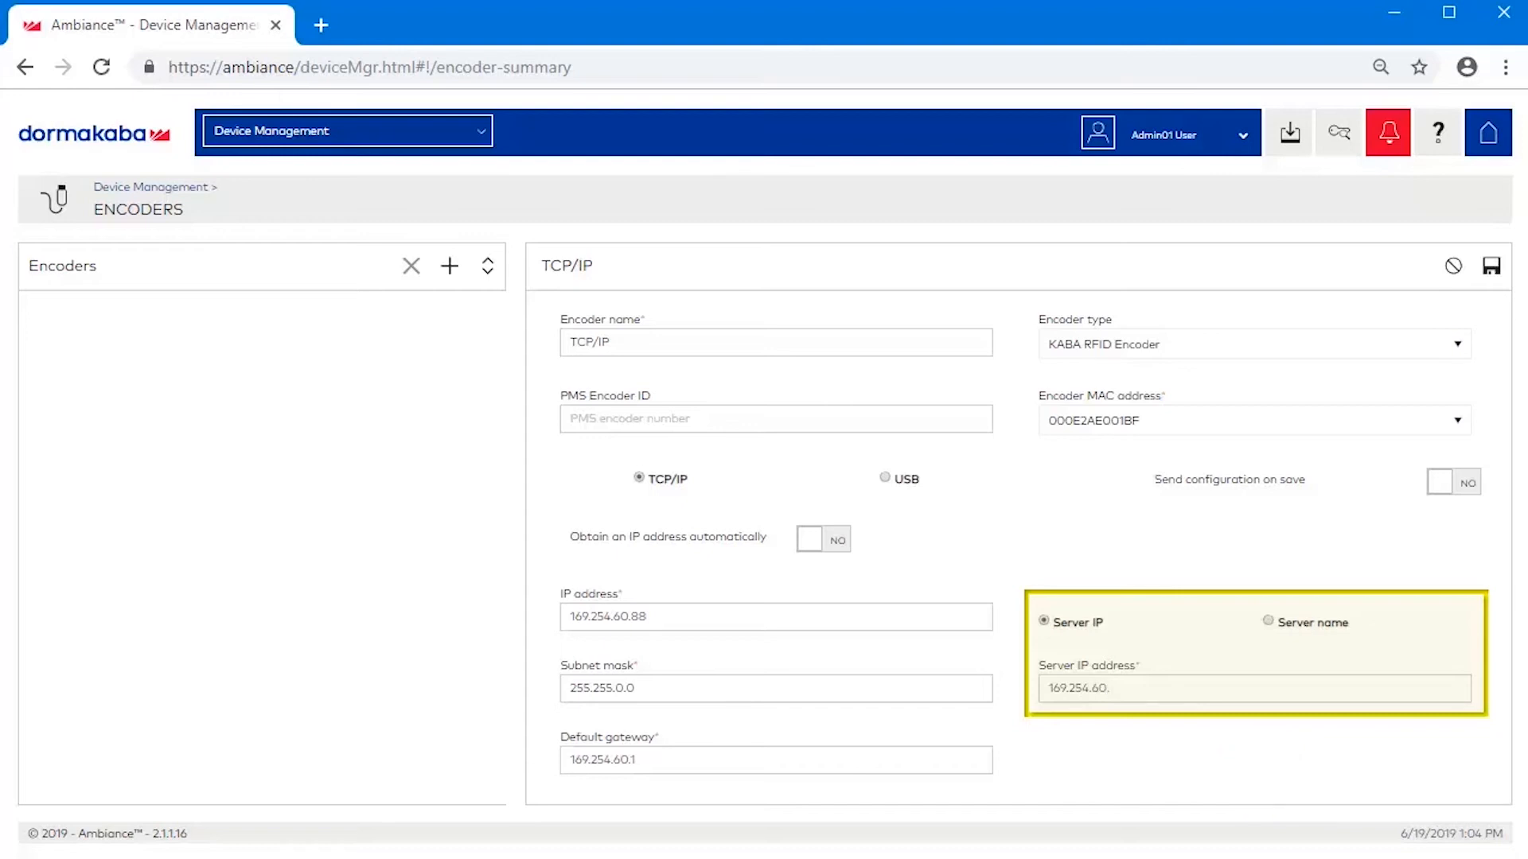
{"action": "type", "text": "88"}
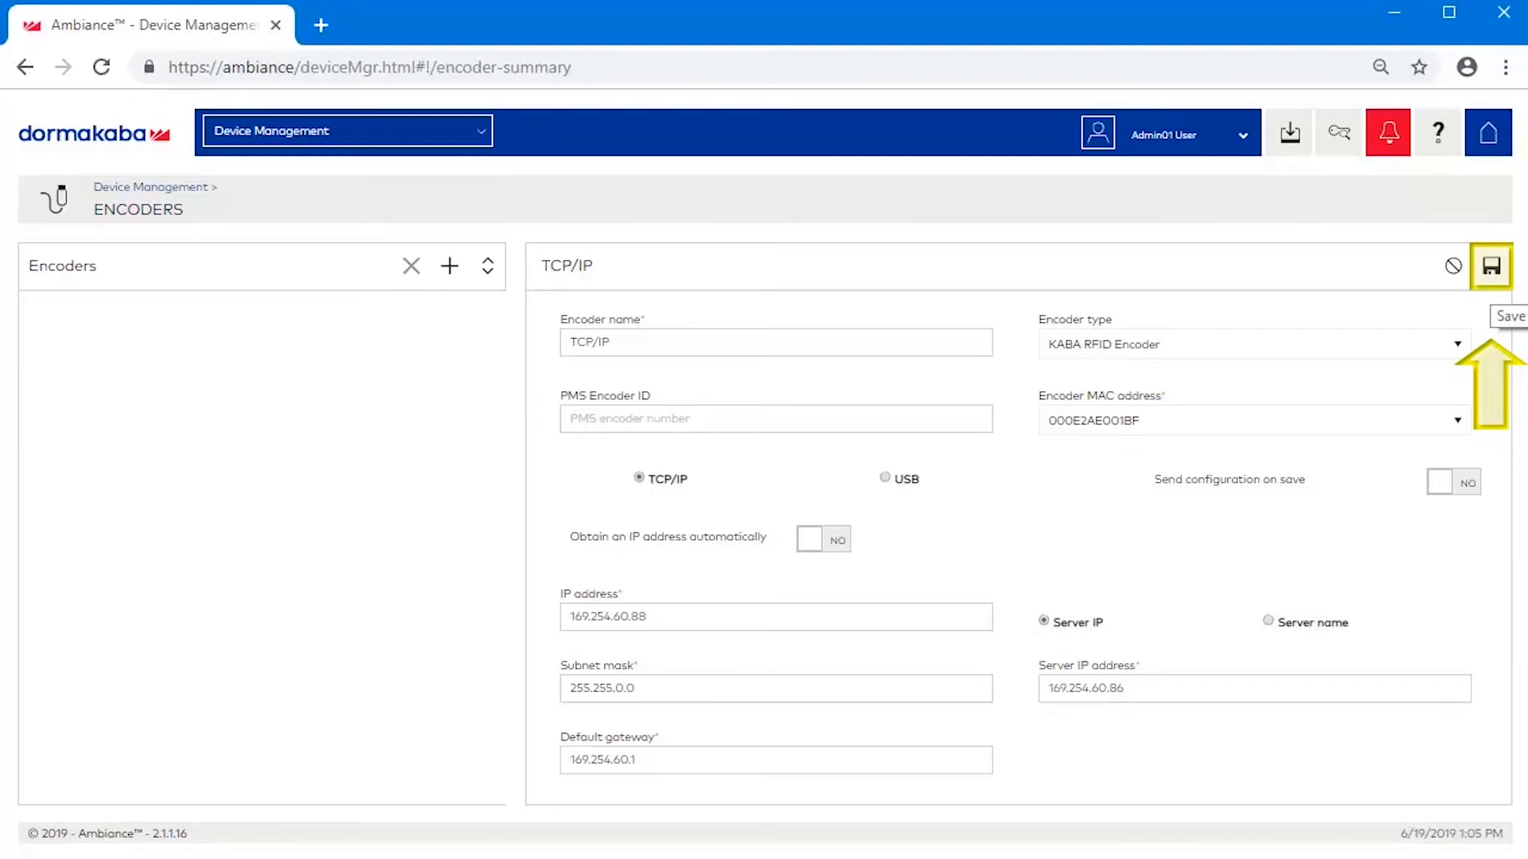
{"action": "left_click", "coordinate": [1492, 265]}
{"action": "type", "text": "IP"}
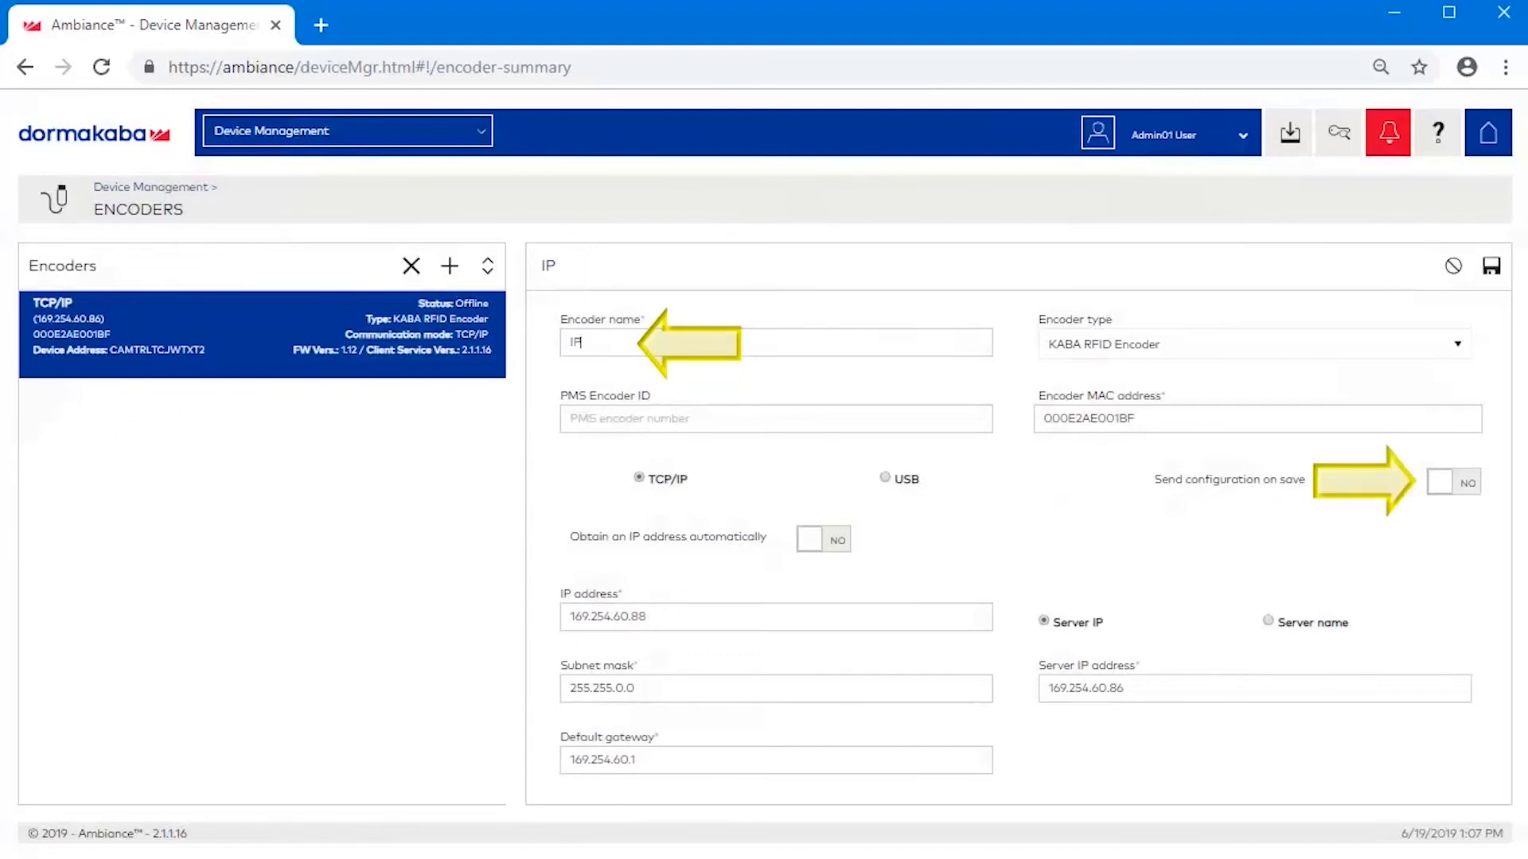
Step: Enable Send configuration on save for the renamed IP encoder, save, and reselect it in the list
{"action": "left_click", "coordinate": [1454, 481]}
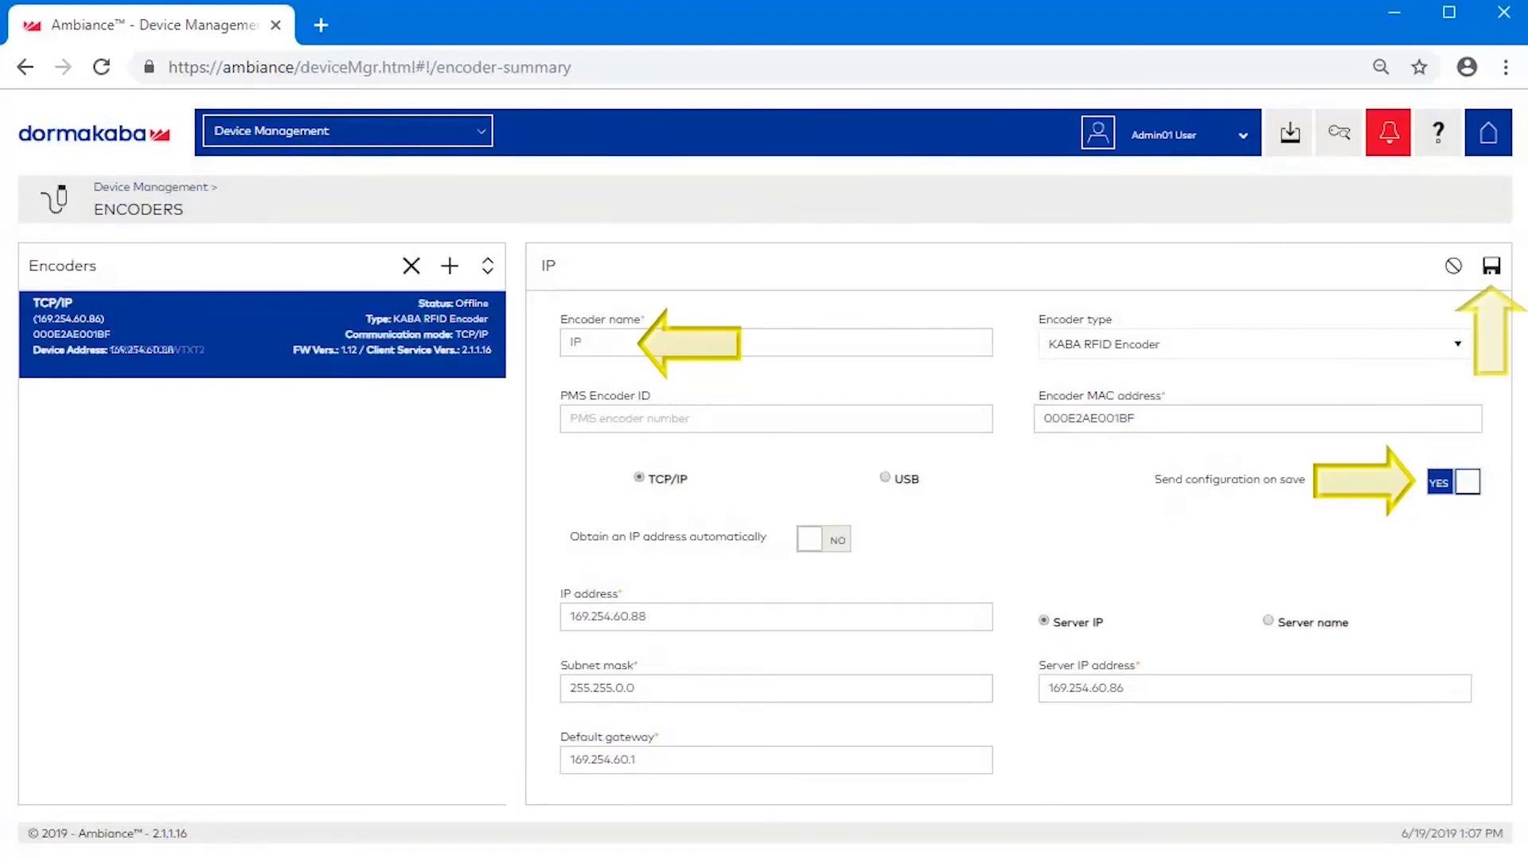
{"action": "left_click", "coordinate": [1490, 265]}
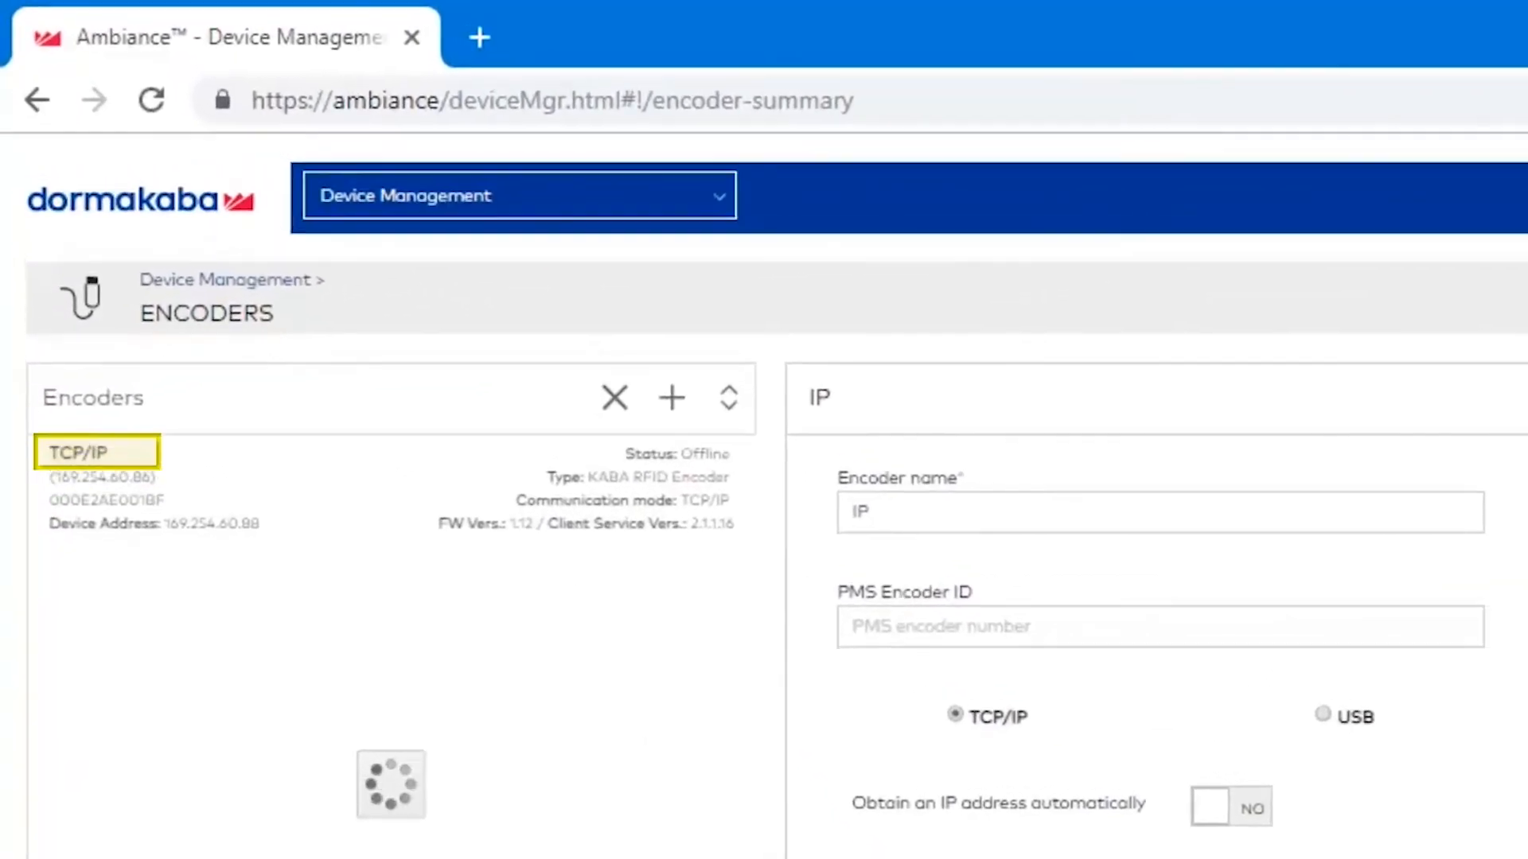
{"action": "left_click", "coordinate": [93, 451]}
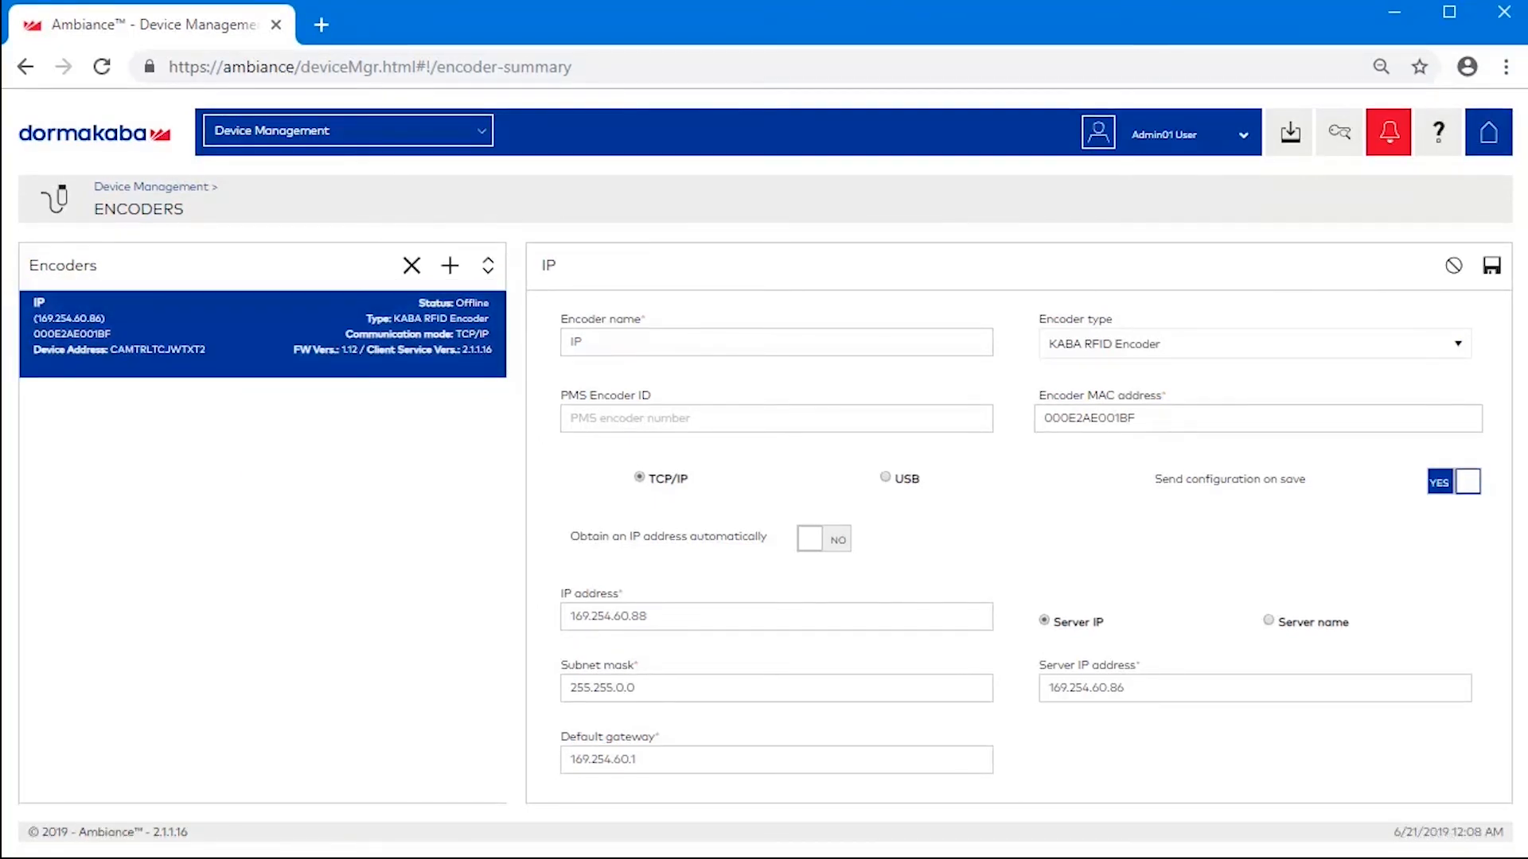
{"action": "mouse_move", "coordinate": [410, 265]}
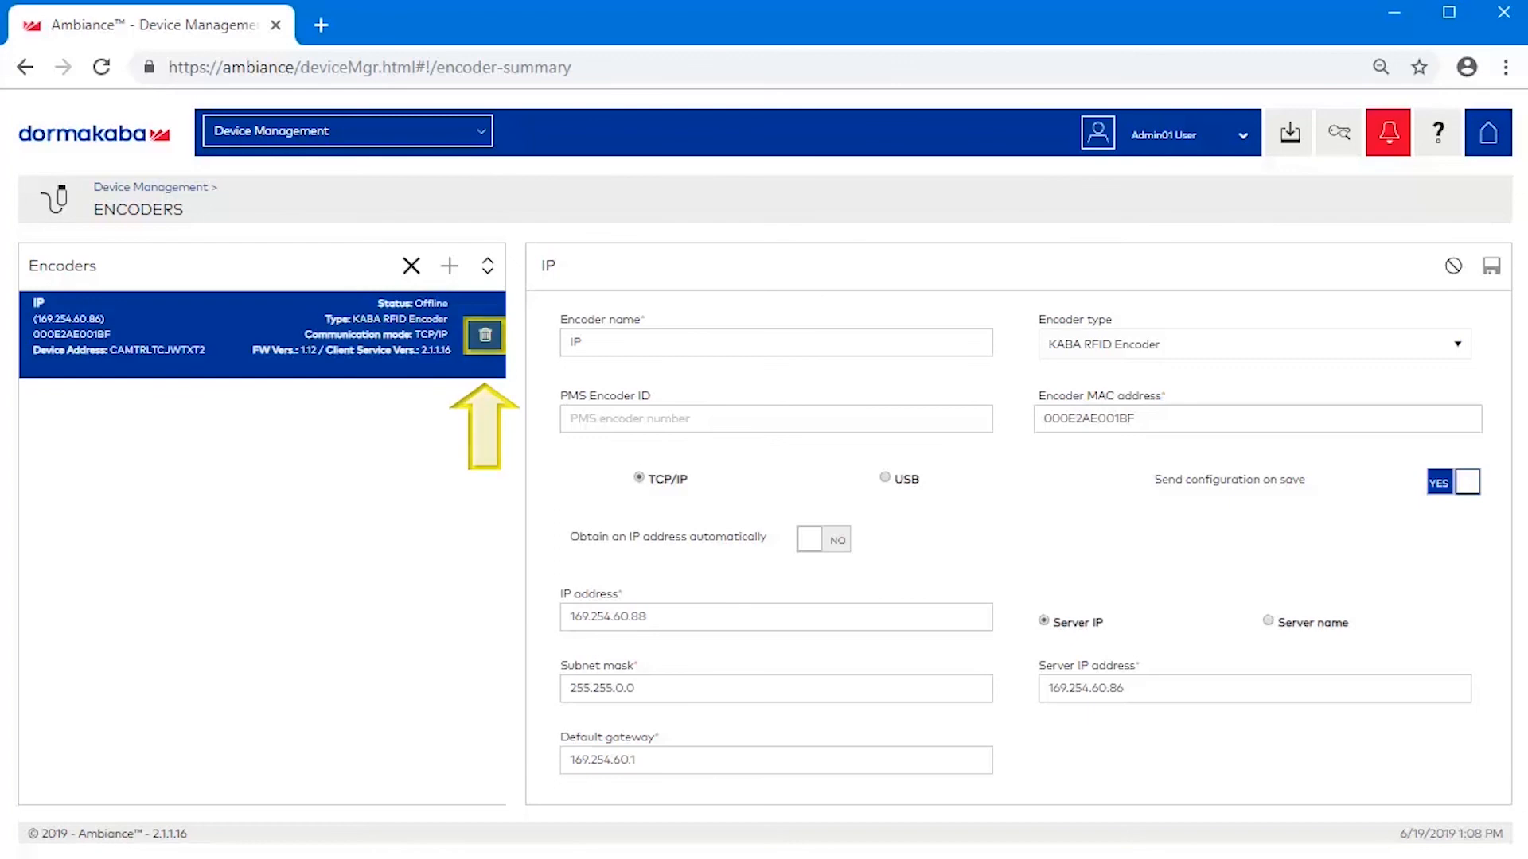
Step: Remove the IP encoder via its trash icon and confirm YES in the delete dialog
{"action": "left_click", "coordinate": [484, 335]}
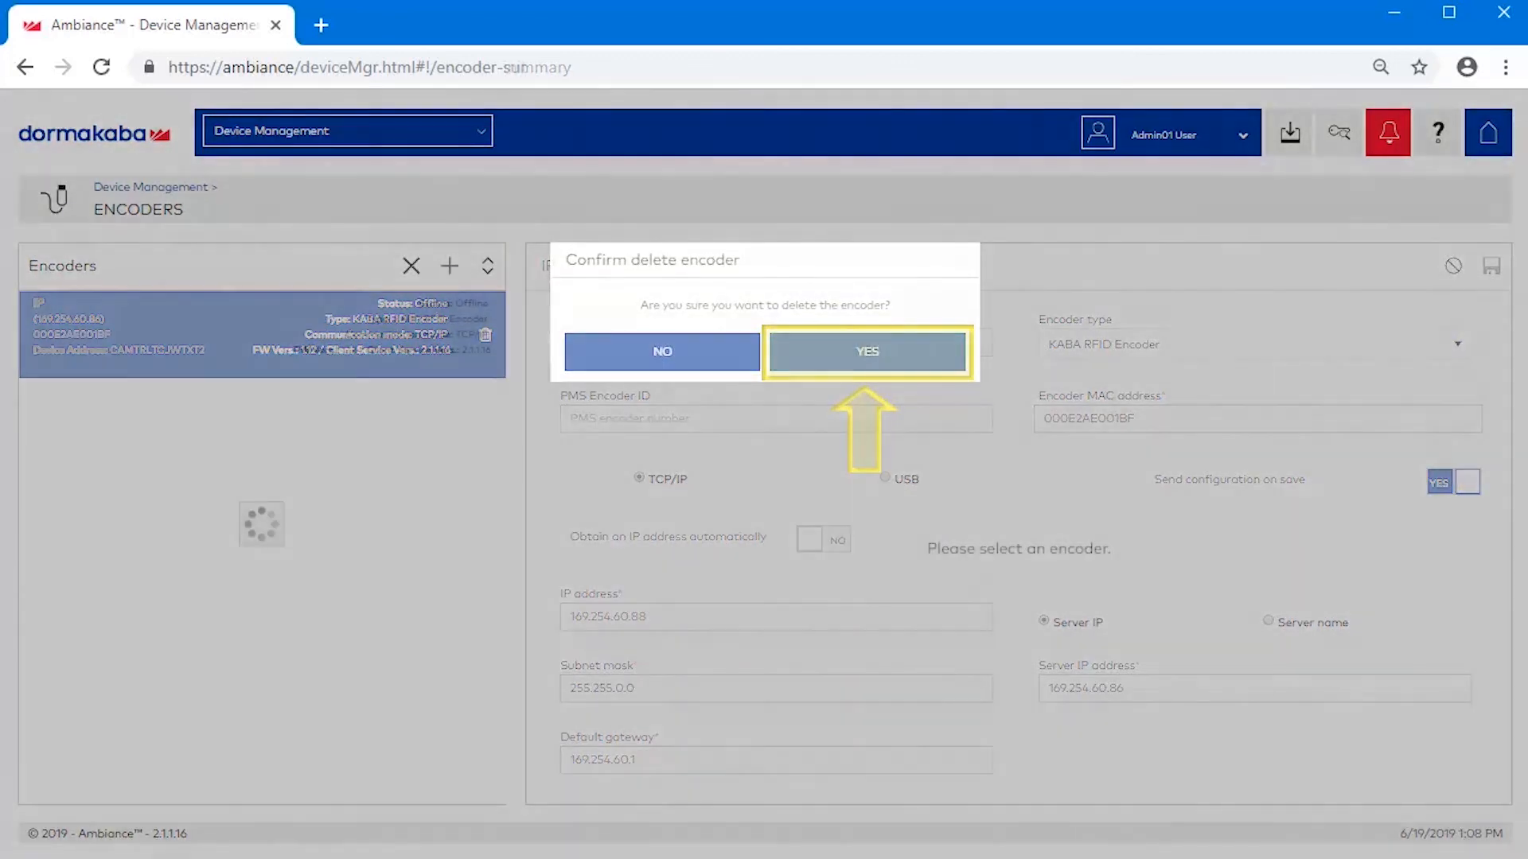
{"action": "left_click", "coordinate": [865, 352]}
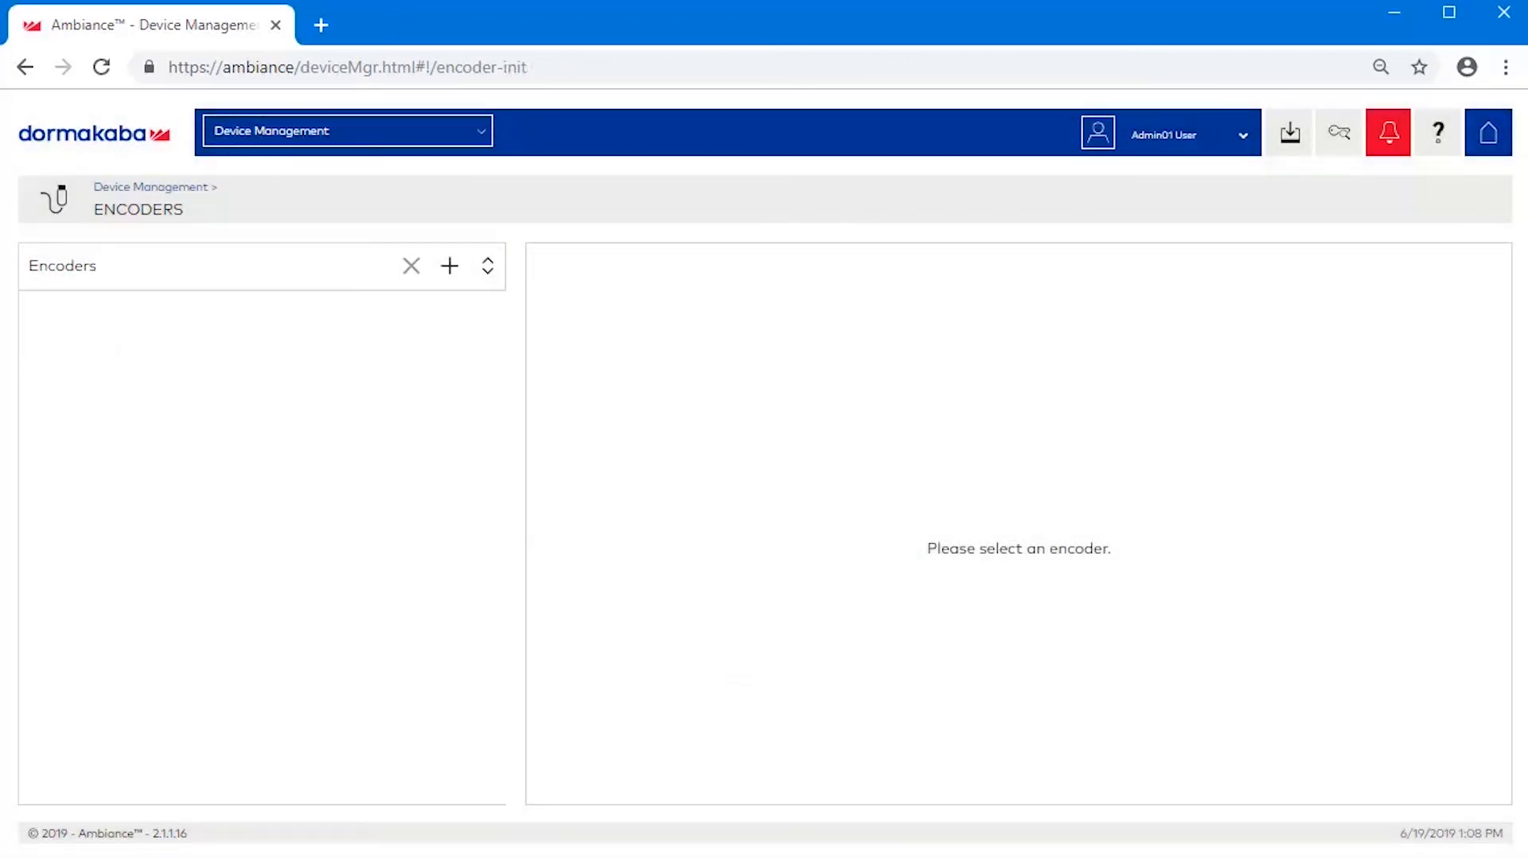
{"action": "mouse_move", "coordinate": [1437, 133]}
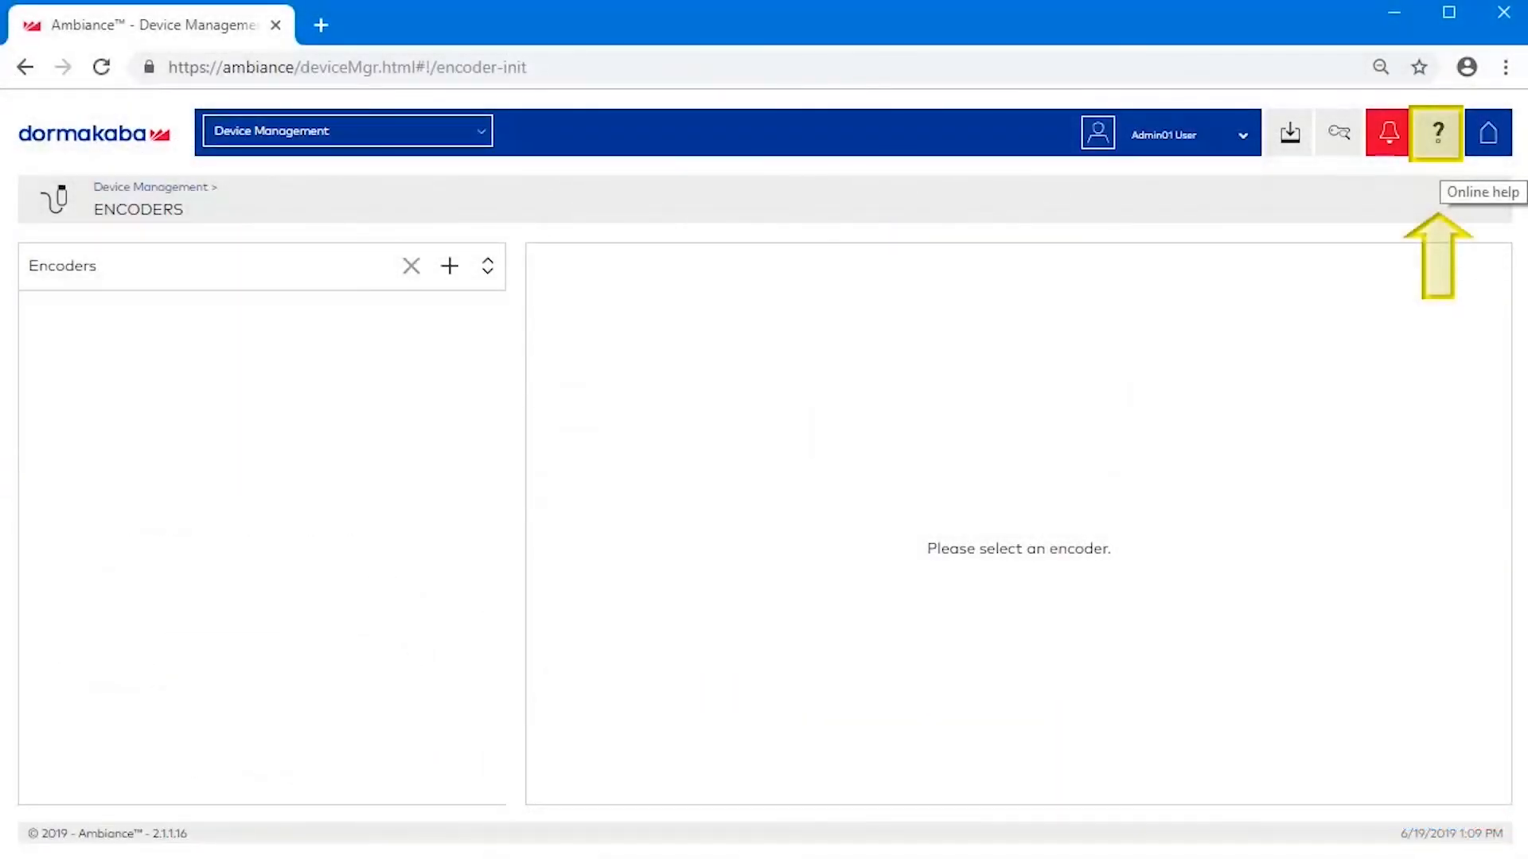
Step: Show the Device Management > Encoder help topic from the top-bar ? icon
{"action": "left_click", "coordinate": [1436, 133]}
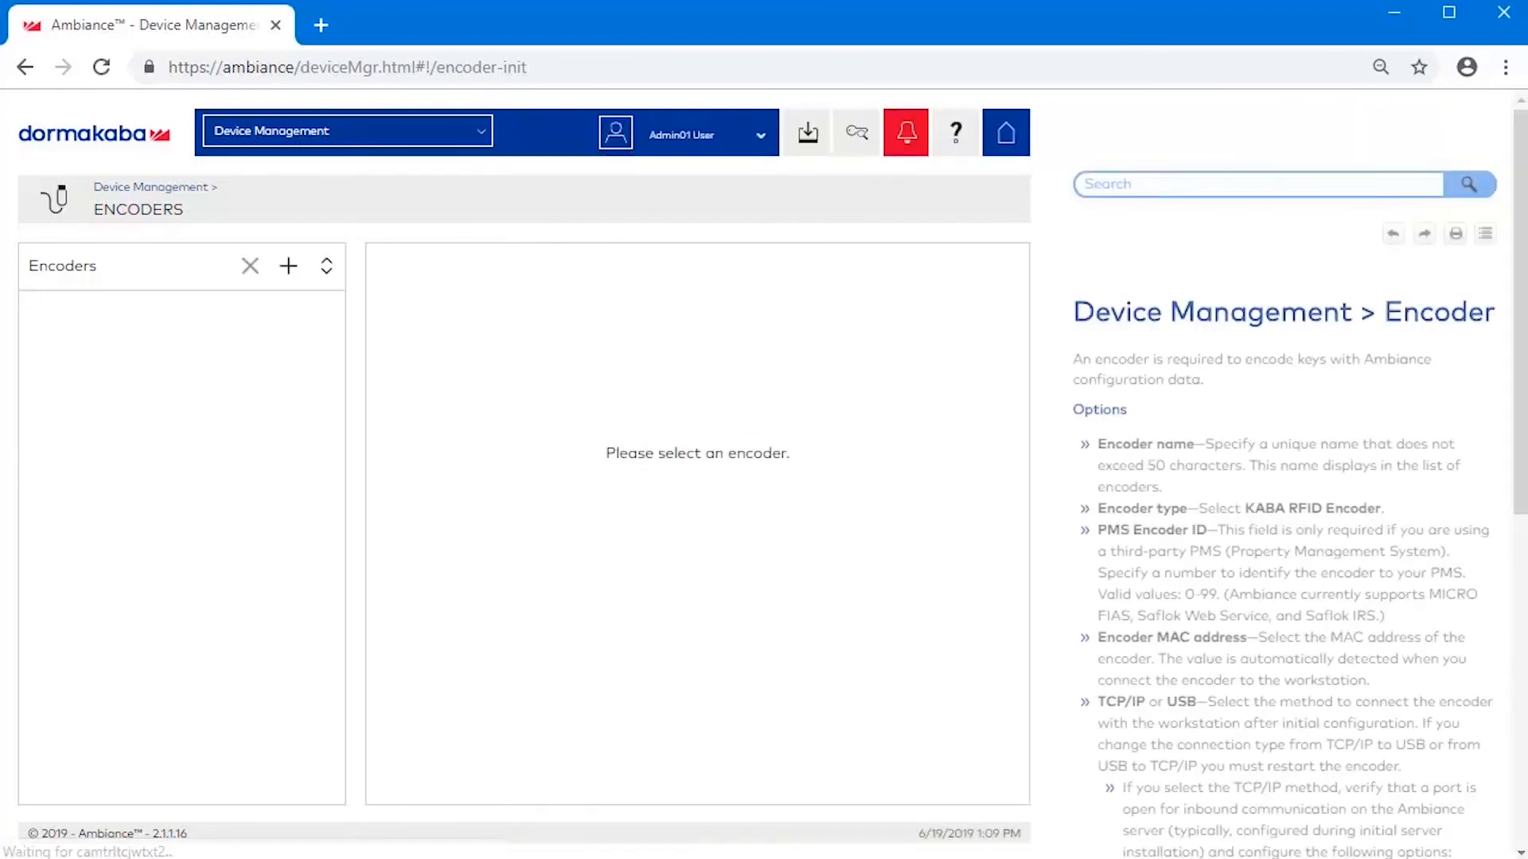